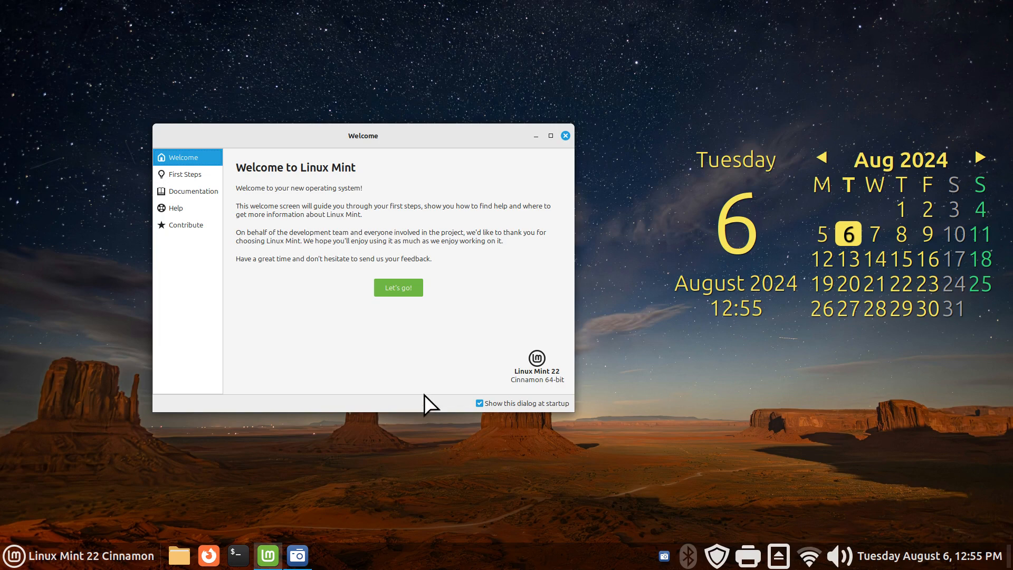
mouse_move(446, 495)
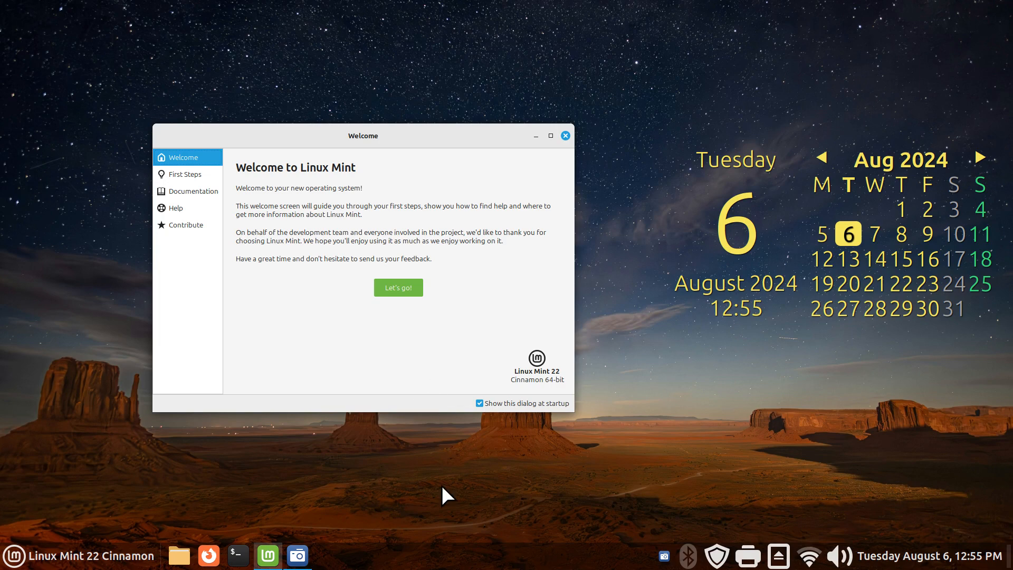
mouse_move(417, 360)
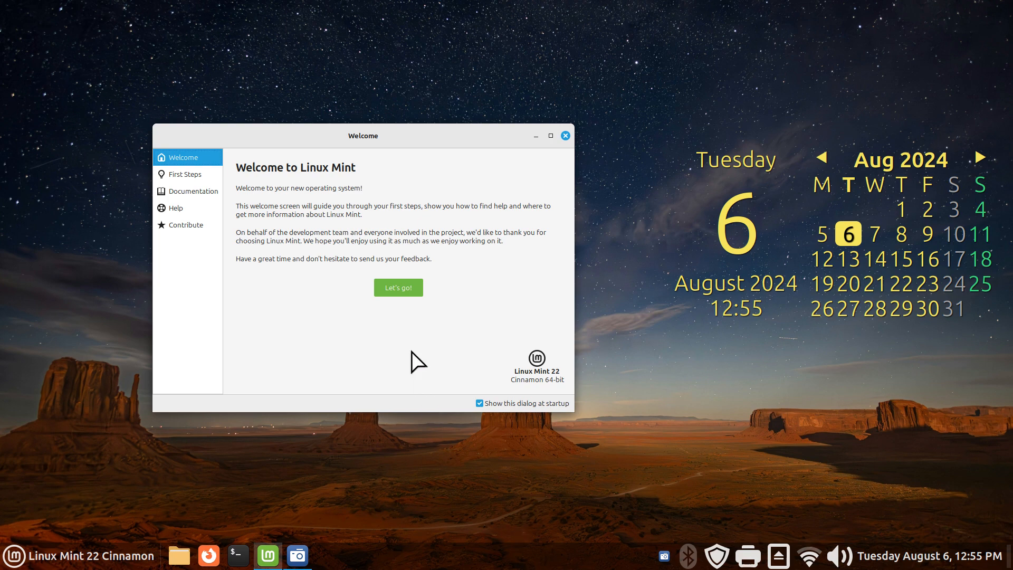
mouse_move(974, 487)
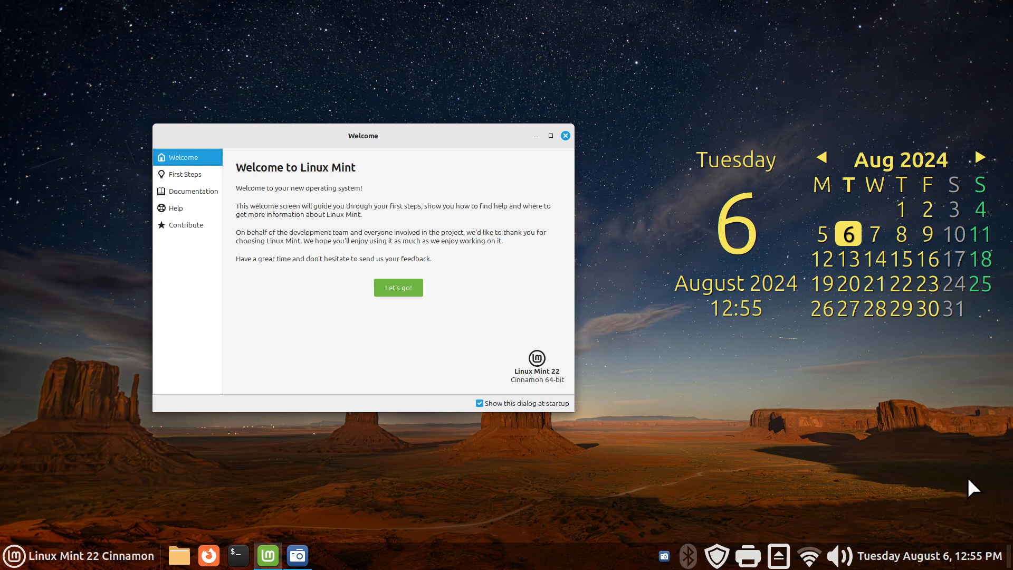
mouse_move(437, 379)
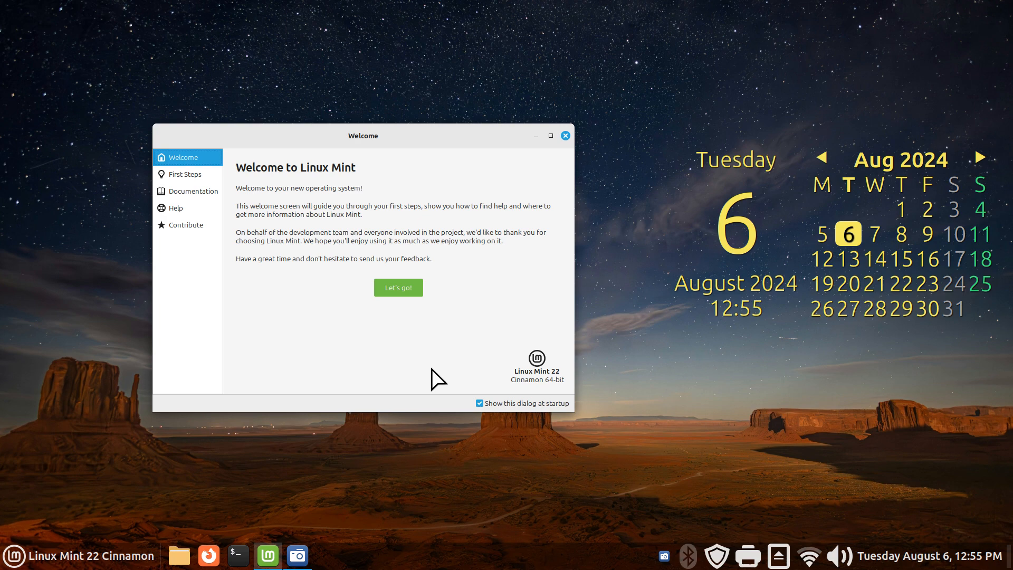
mouse_move(576, 330)
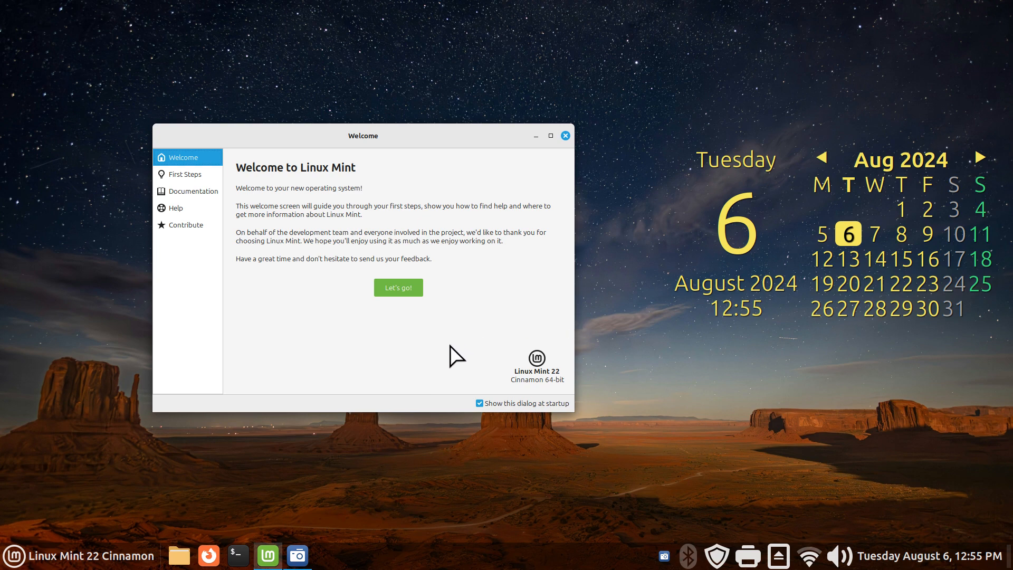
mouse_move(567, 318)
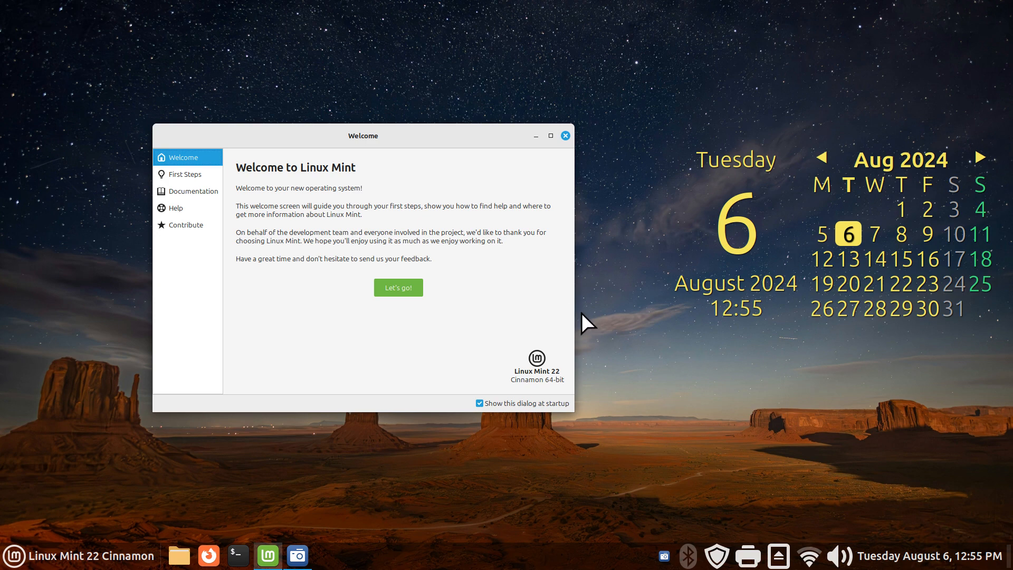
mouse_move(407, 431)
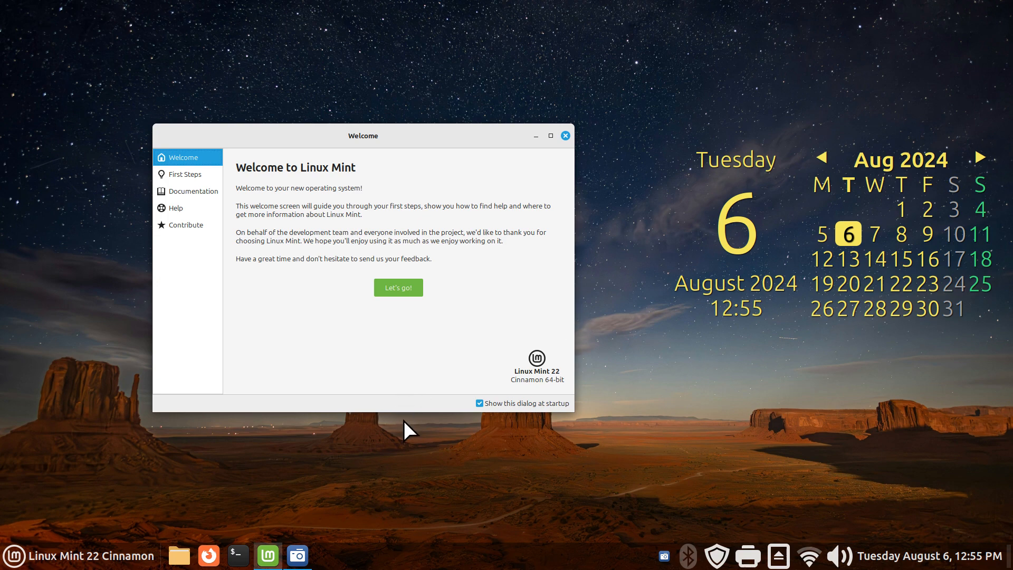
mouse_move(415, 422)
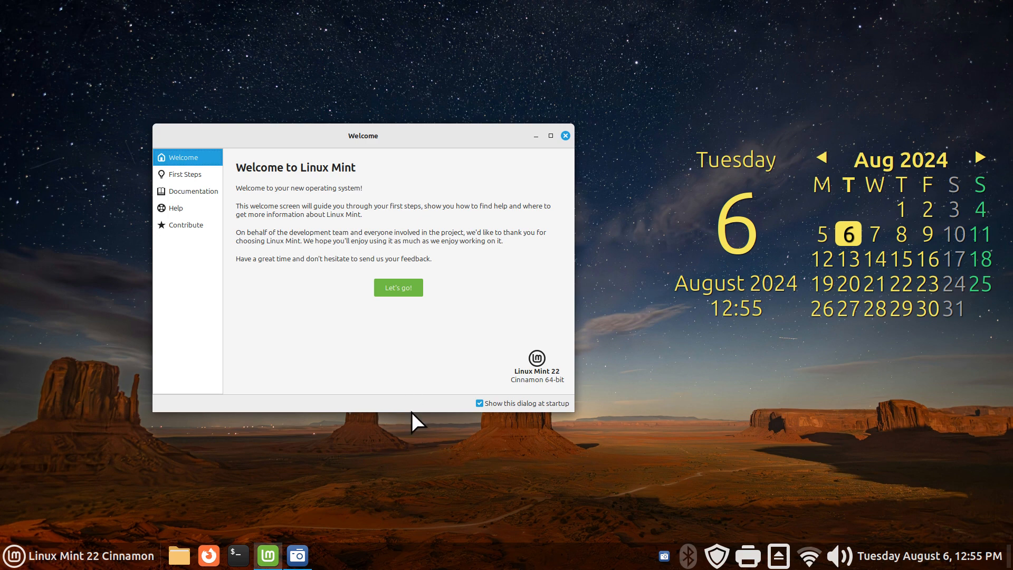
mouse_move(414, 443)
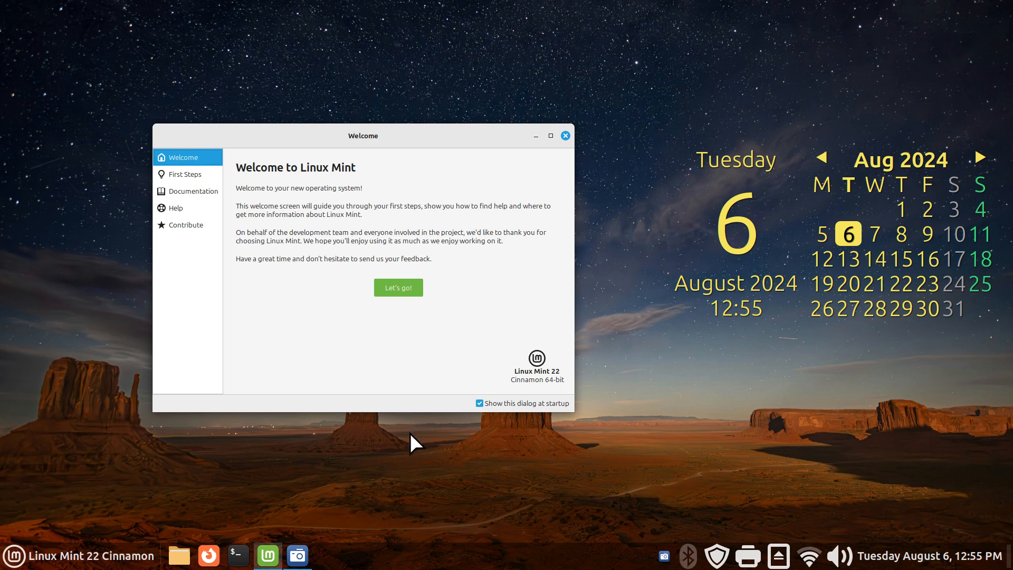
mouse_move(483, 313)
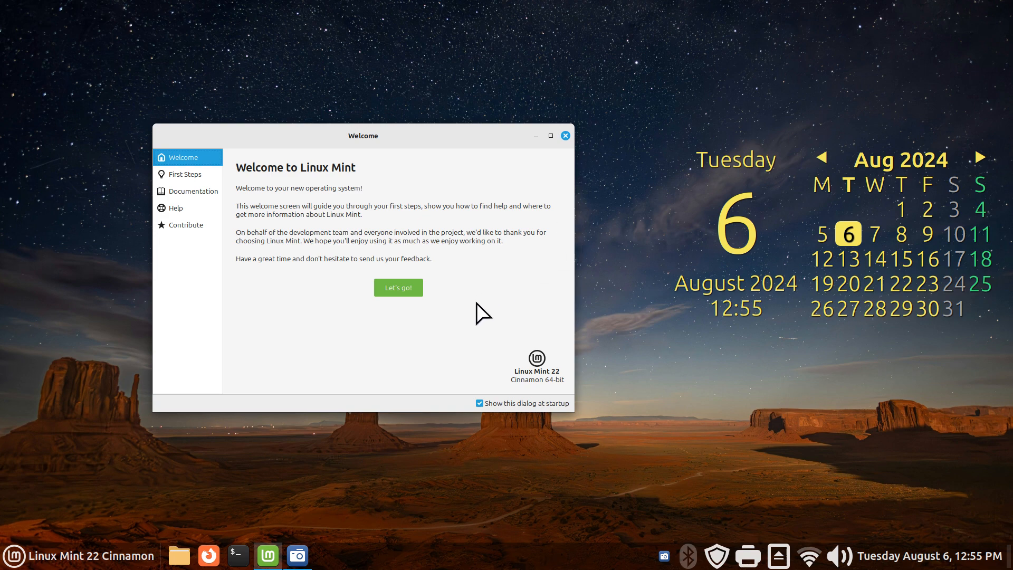
mouse_move(209, 555)
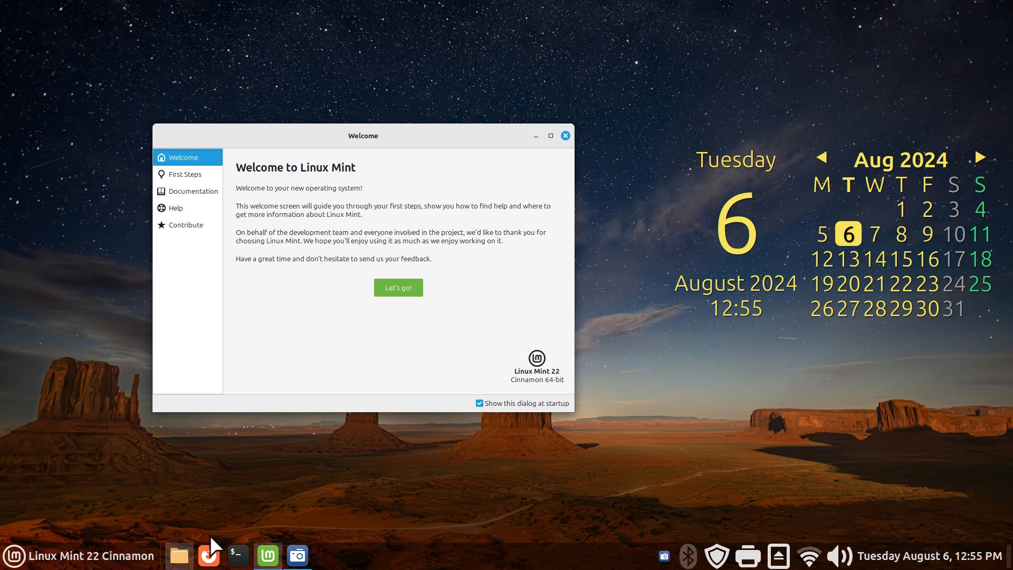
Browse the Pictures folder in Nemo, then close Nemo and the Welcome window
click(179, 555)
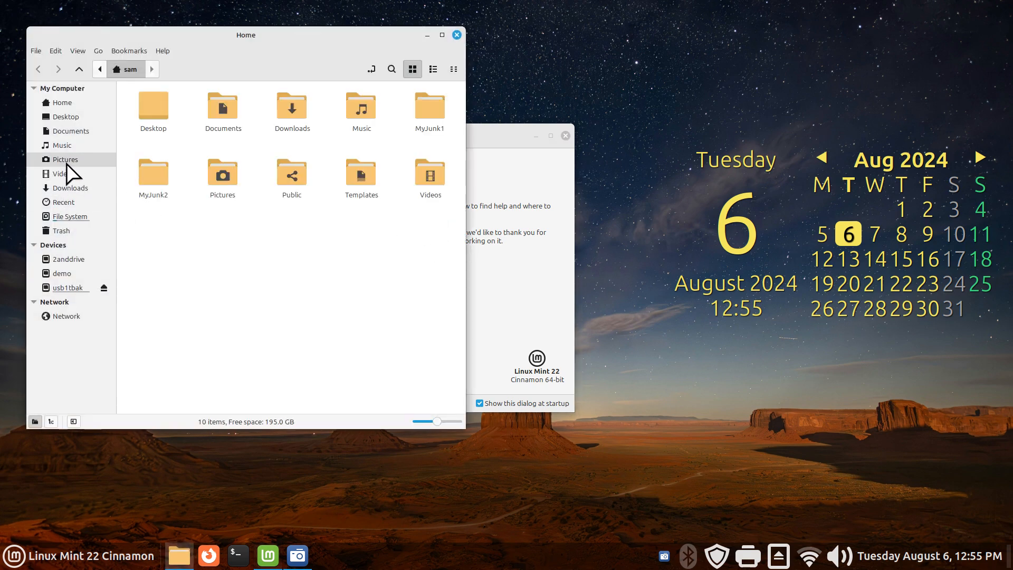
click(64, 159)
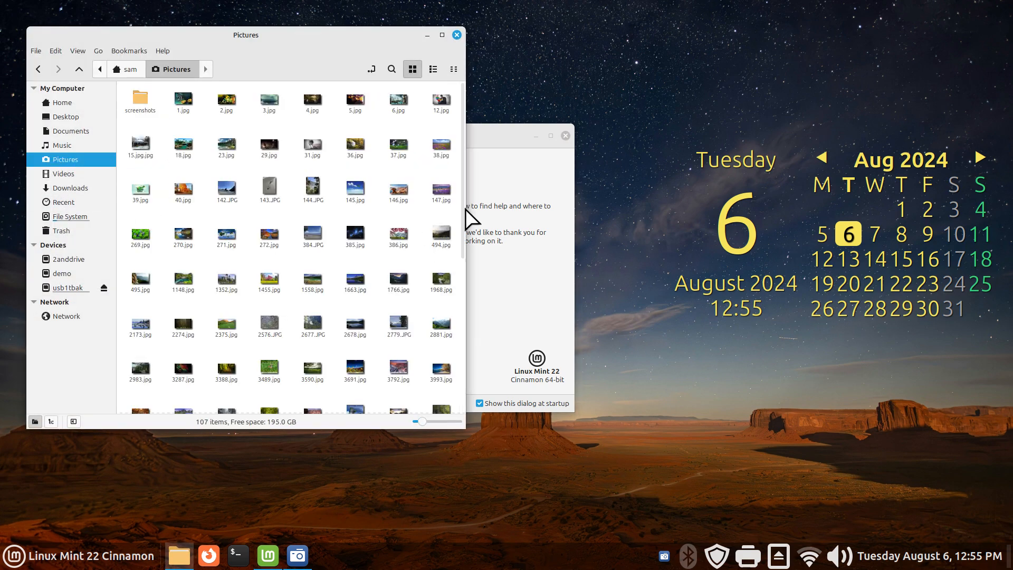
scroll(down, 3)
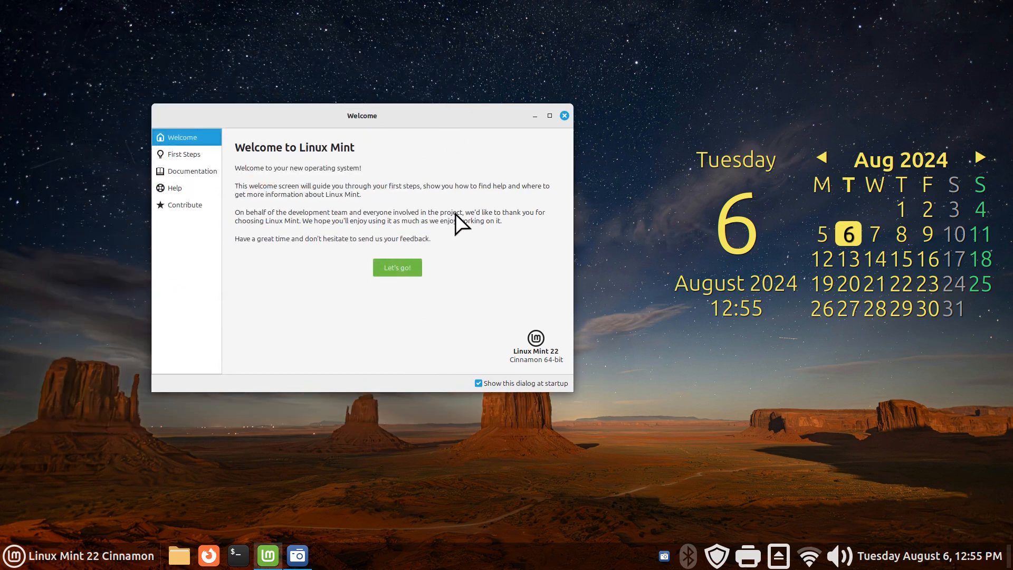
drag(362, 115, 362, 123)
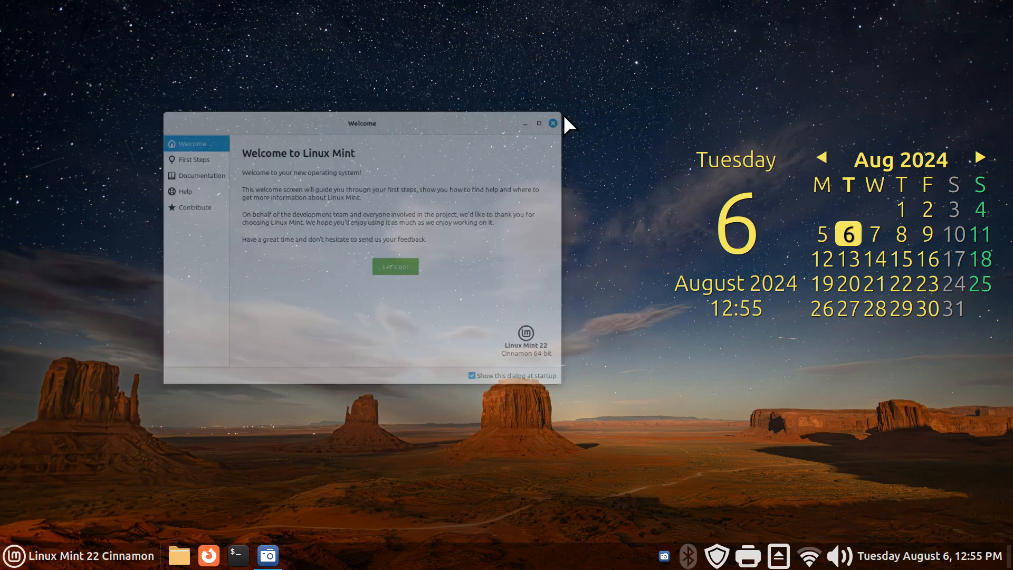
Open System Settings > Themes, try Simplified settings, then return to Advanced settings
click(13, 555)
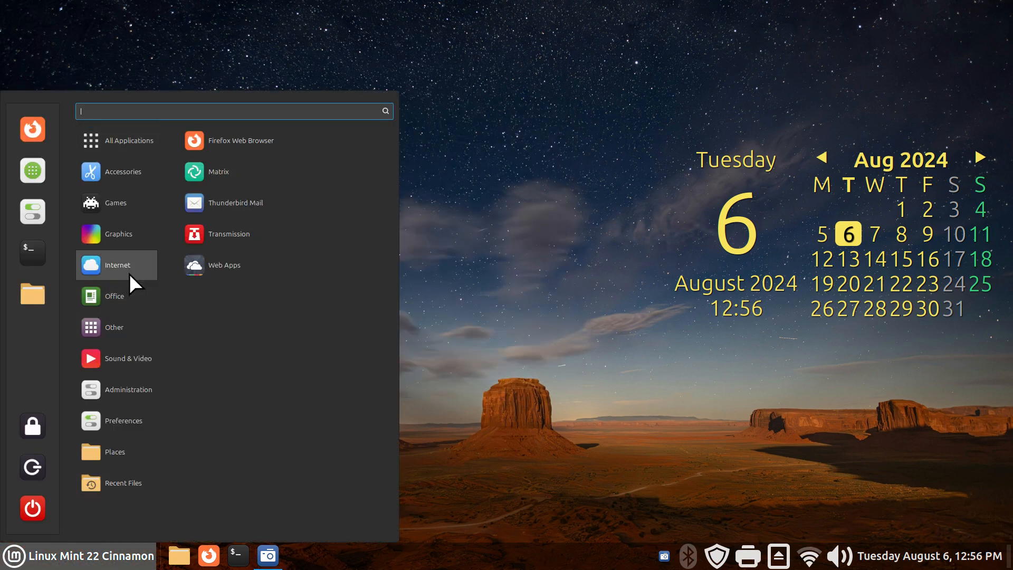
mouse_move(32, 212)
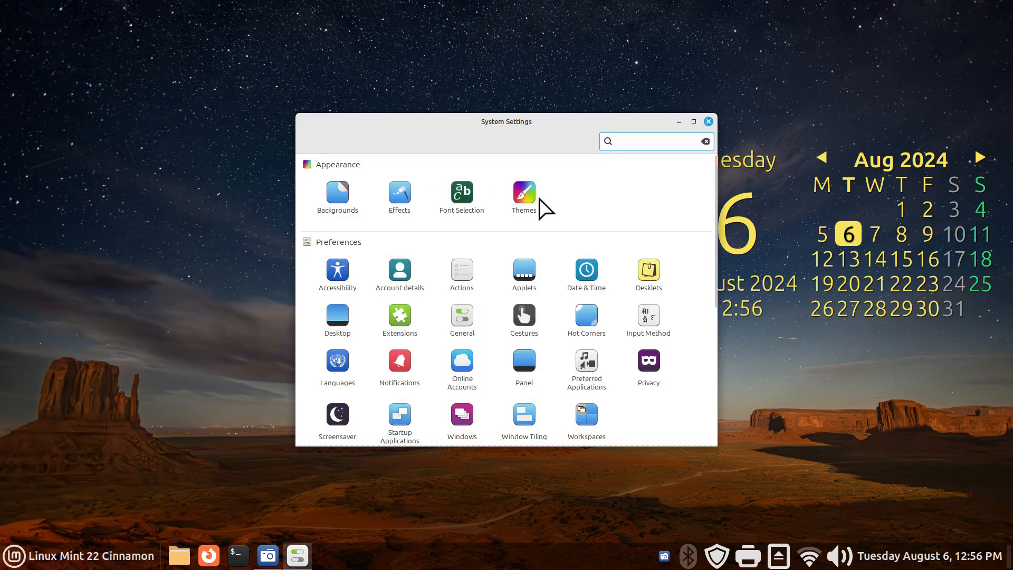
click(524, 197)
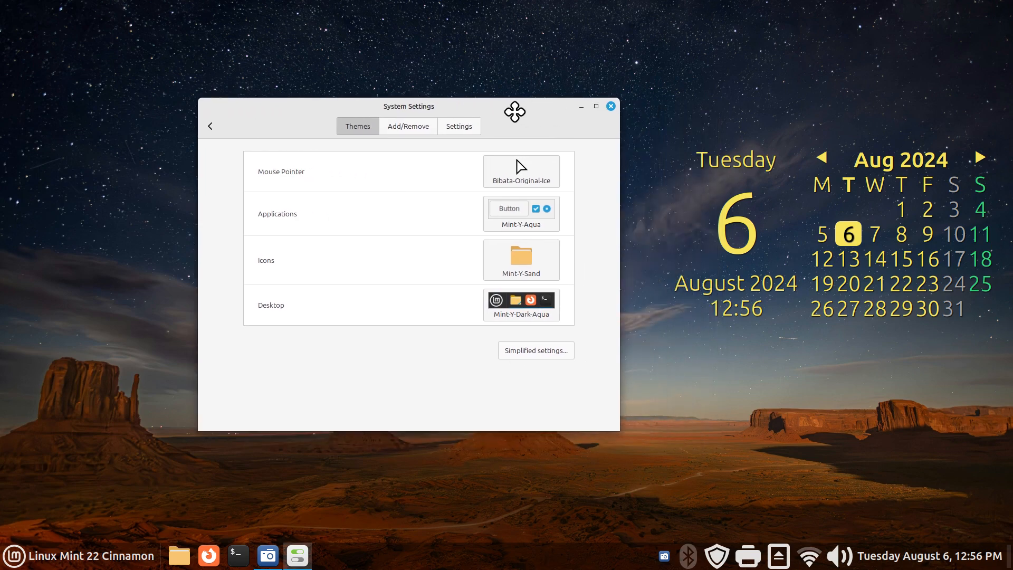
click(535, 349)
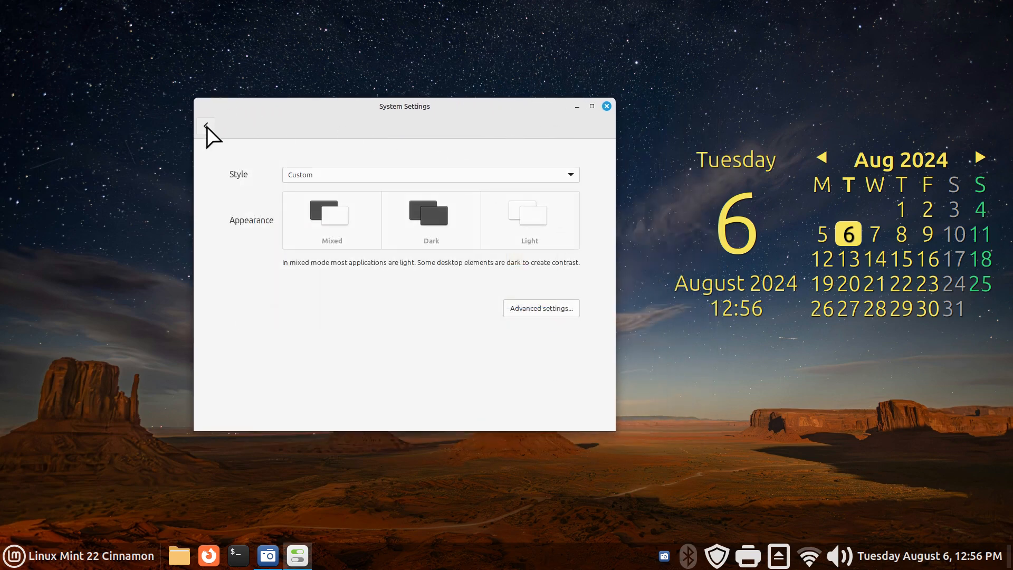
mouse_move(520, 187)
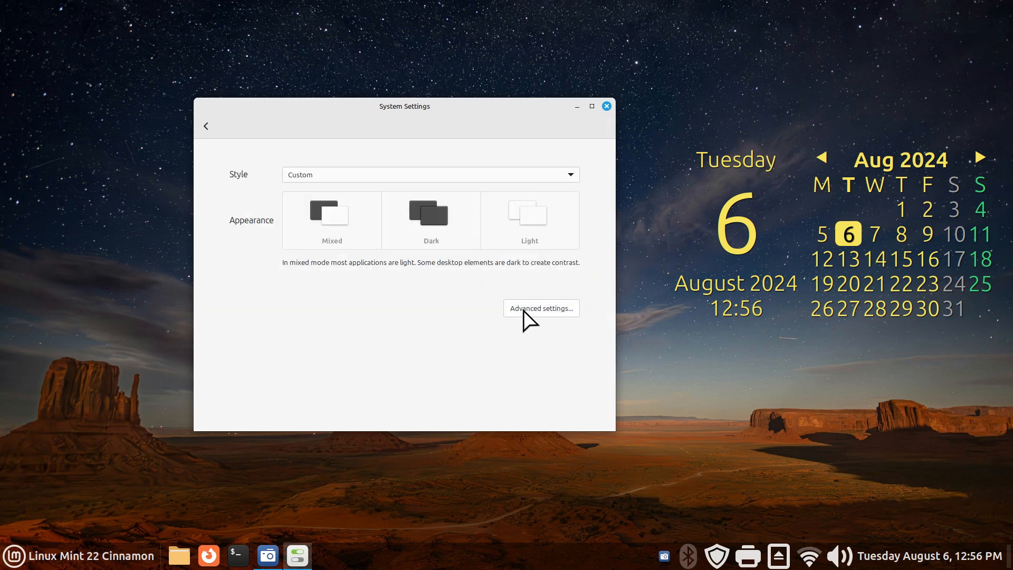
click(541, 308)
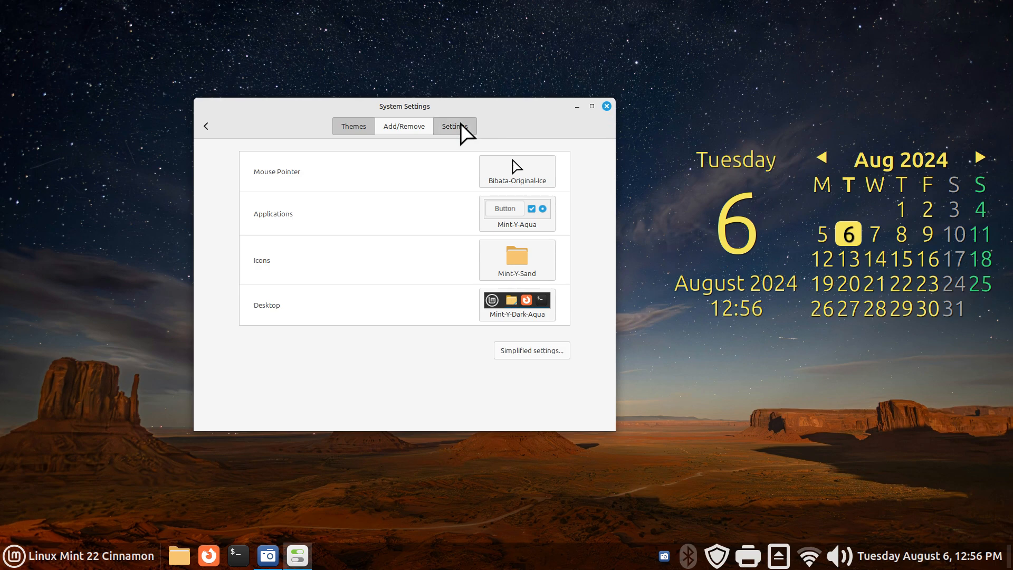
Show the Themes Settings tab and switch on the scrollbar width override
click(454, 126)
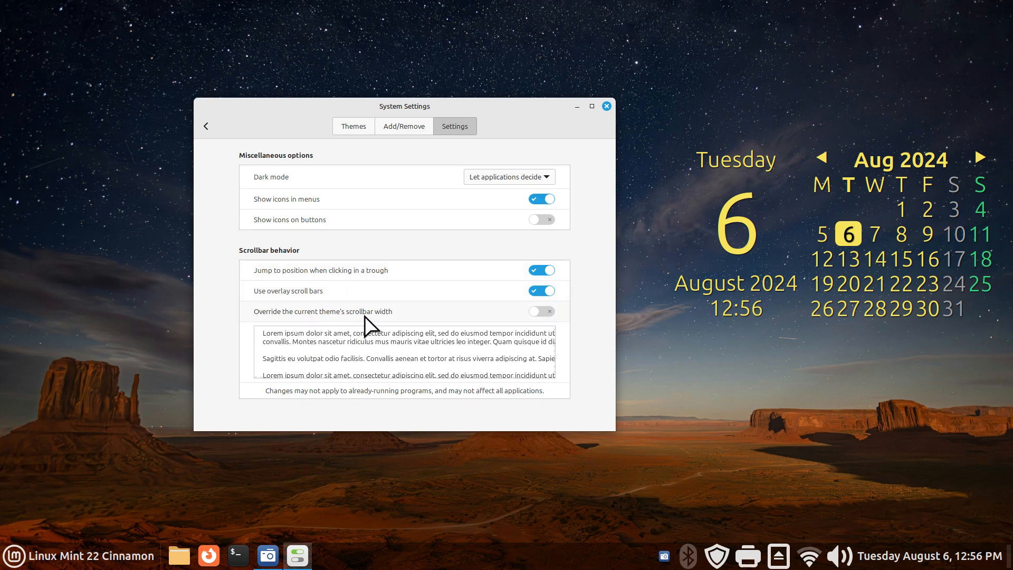
click(540, 311)
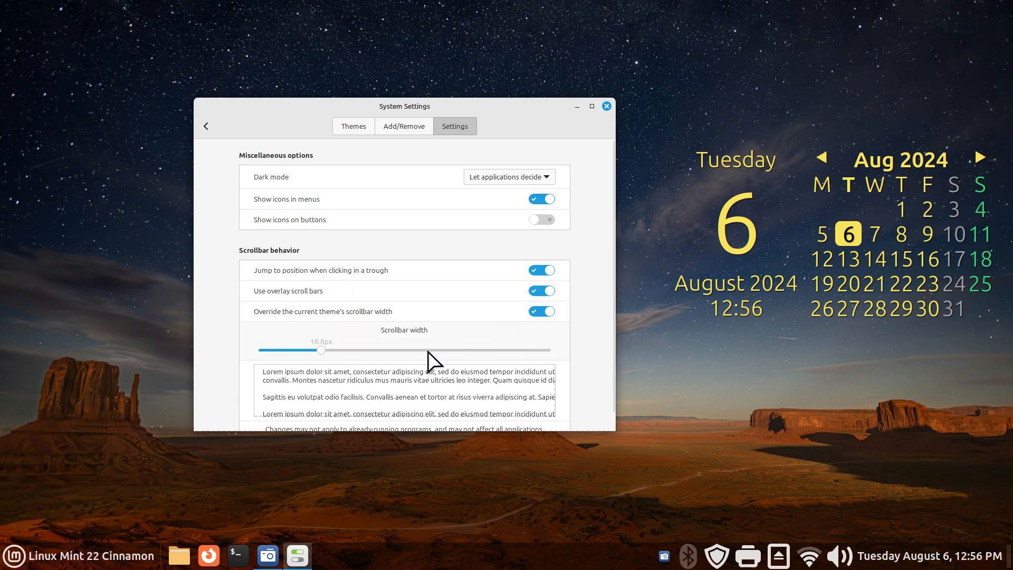
mouse_move(598, 109)
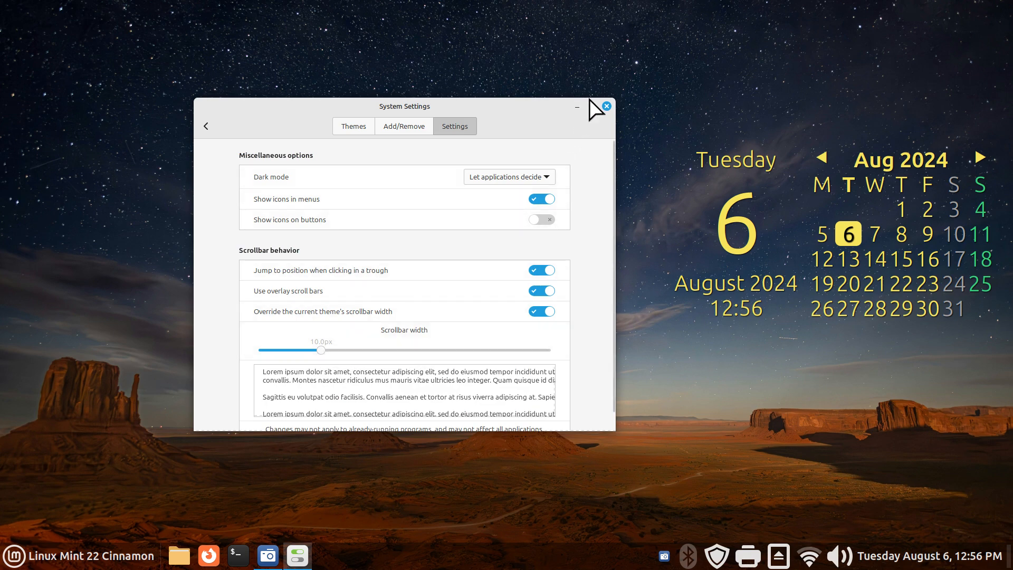
mouse_move(610, 103)
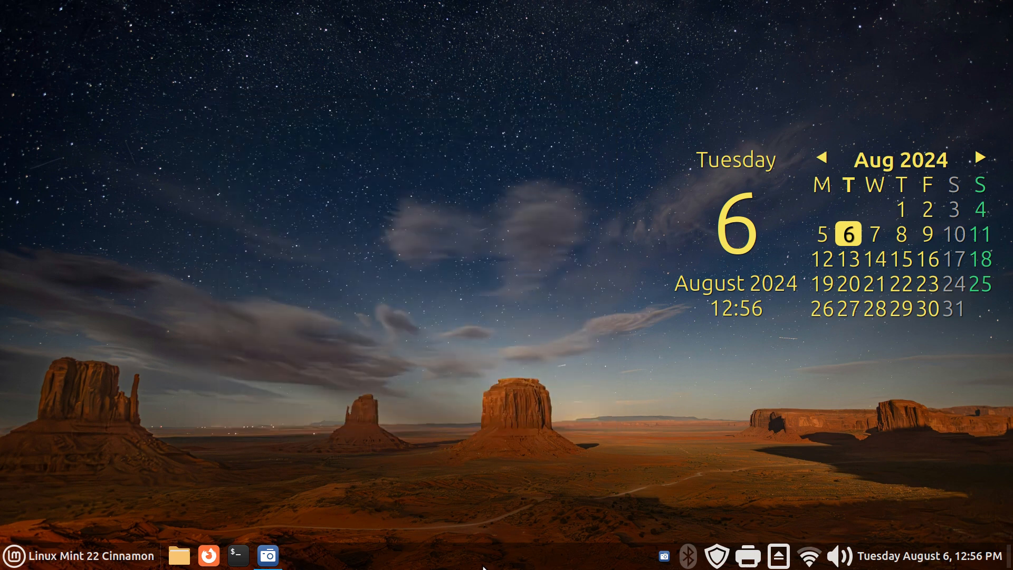
Reopen System Settings from the panel's right-click menu
right_click(466, 556)
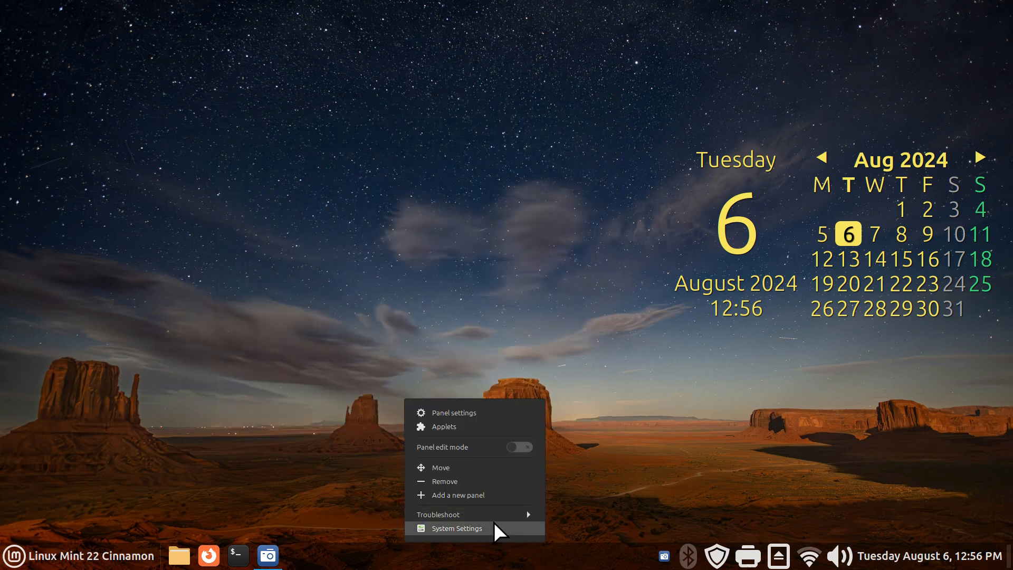
click(456, 528)
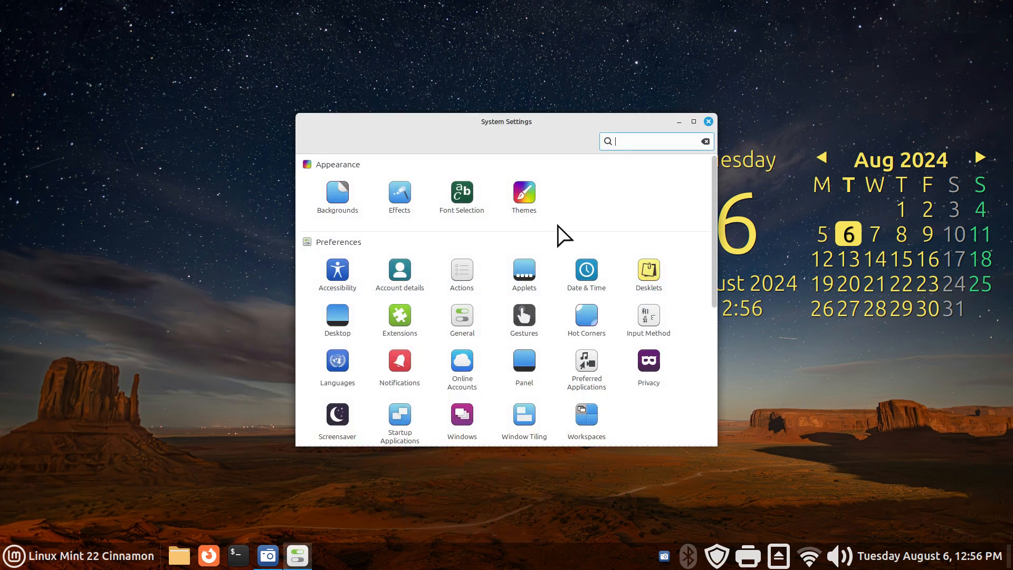
mouse_move(713, 245)
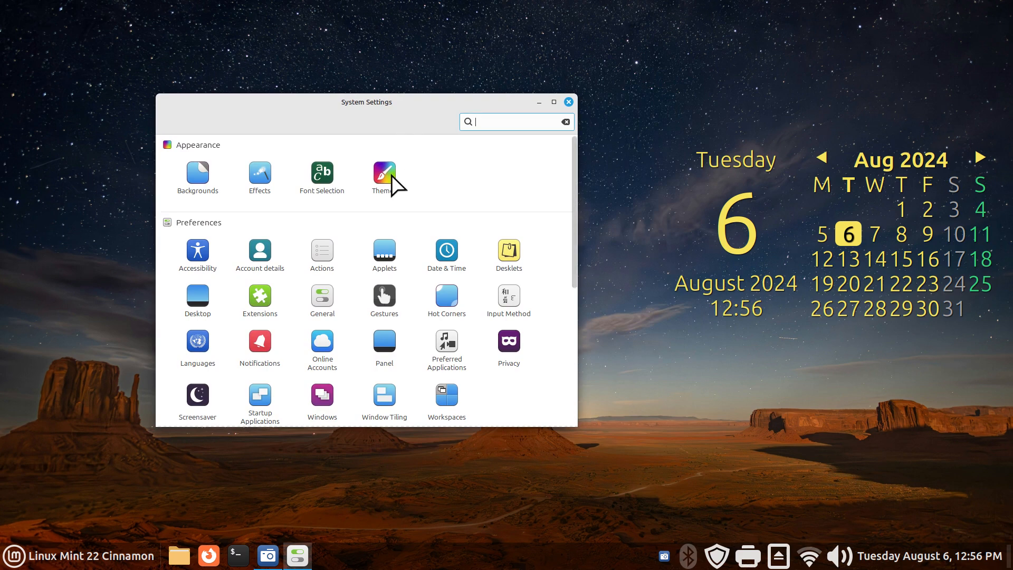
Raise the Themes Settings tab's scrollbar width to 40px, then return to the overview
click(384, 176)
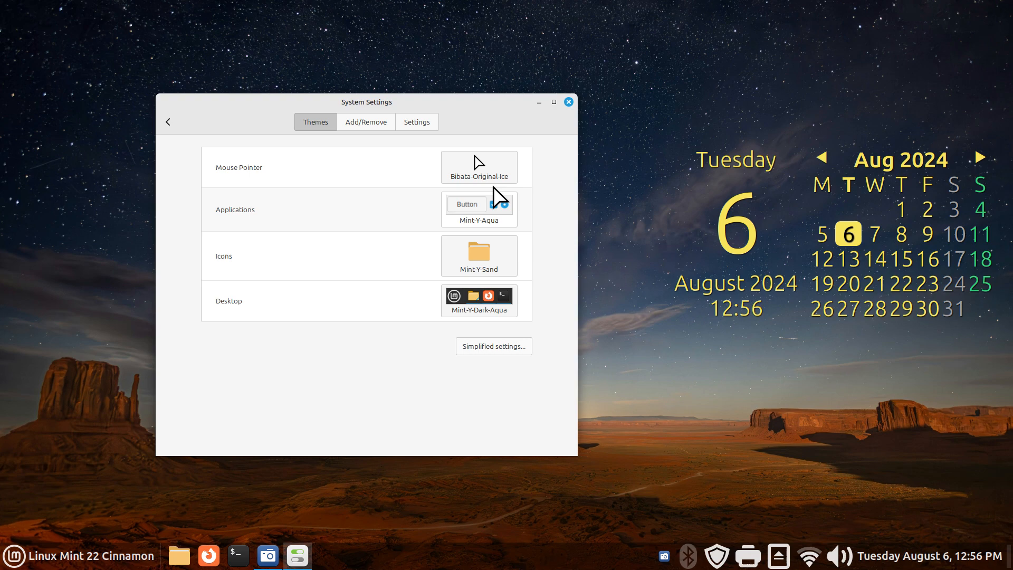
mouse_move(417, 121)
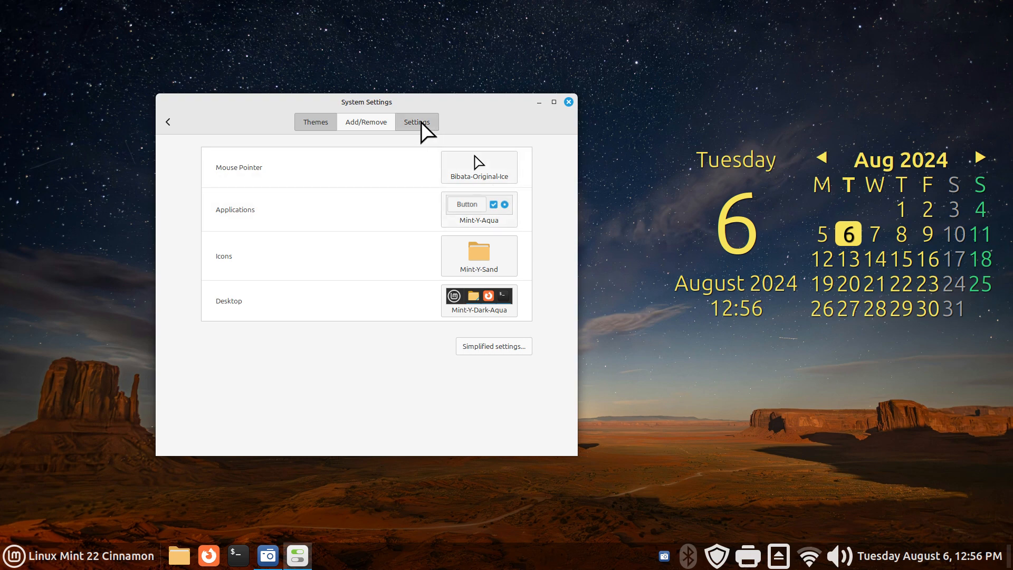
click(416, 122)
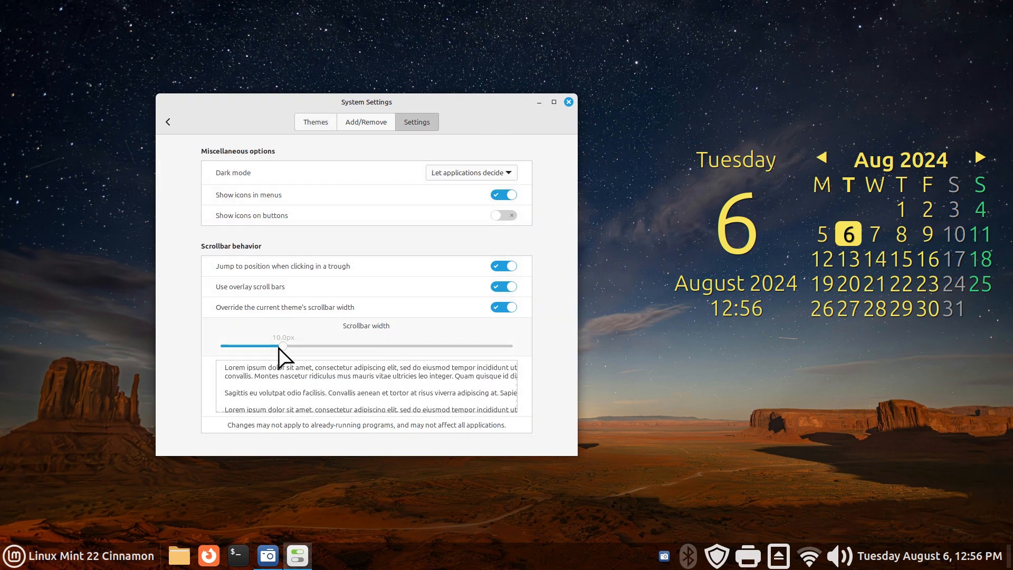
drag(284, 345, 512, 345)
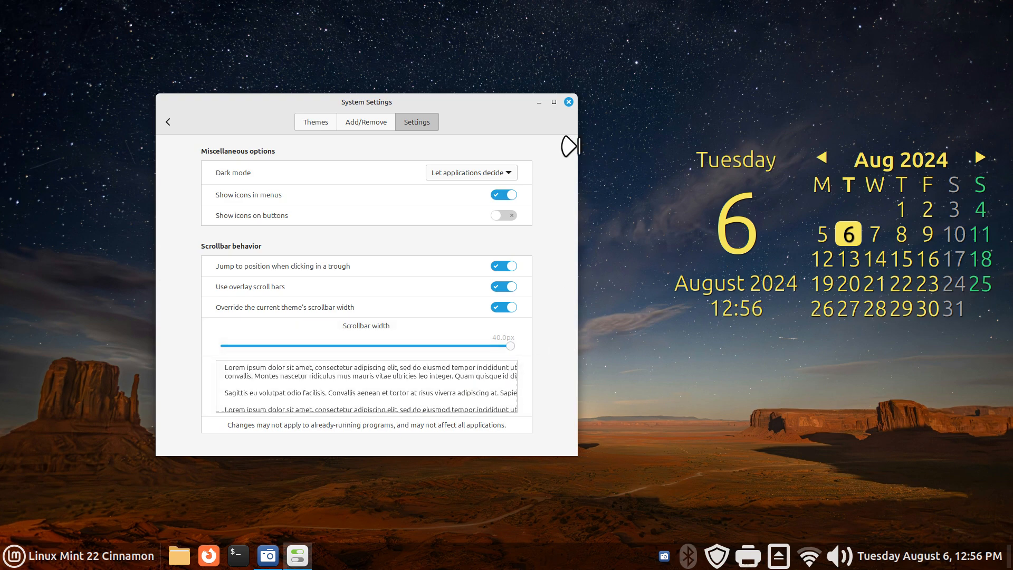
click(566, 102)
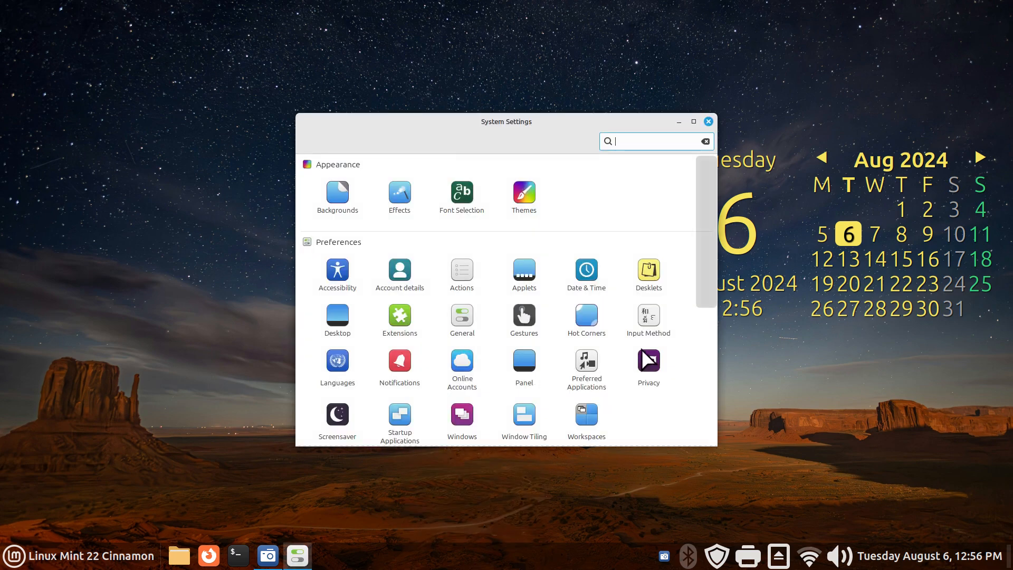
View the Display page's monitor layout, then close System Settings
scroll(down, 3)
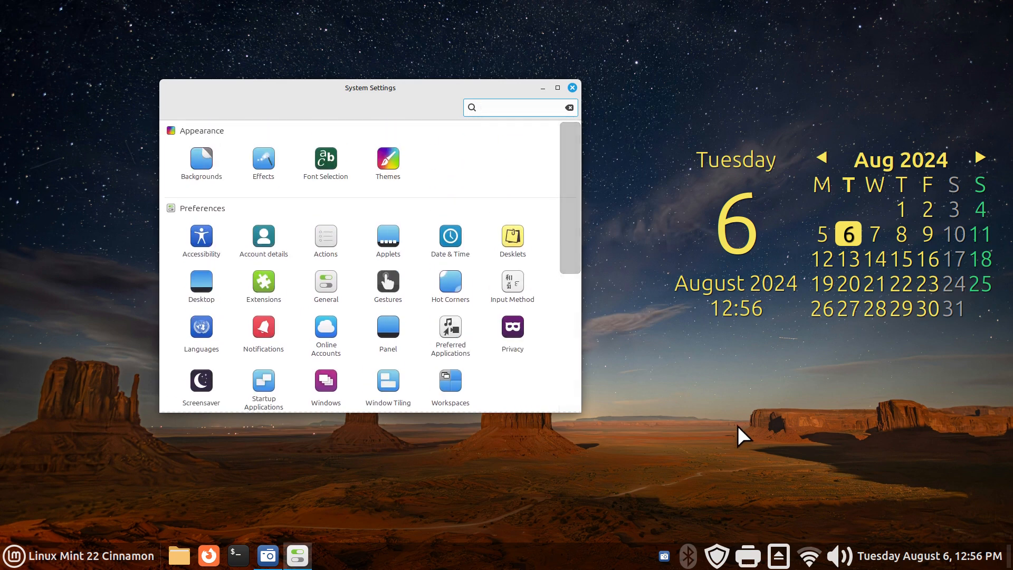
click(518, 107)
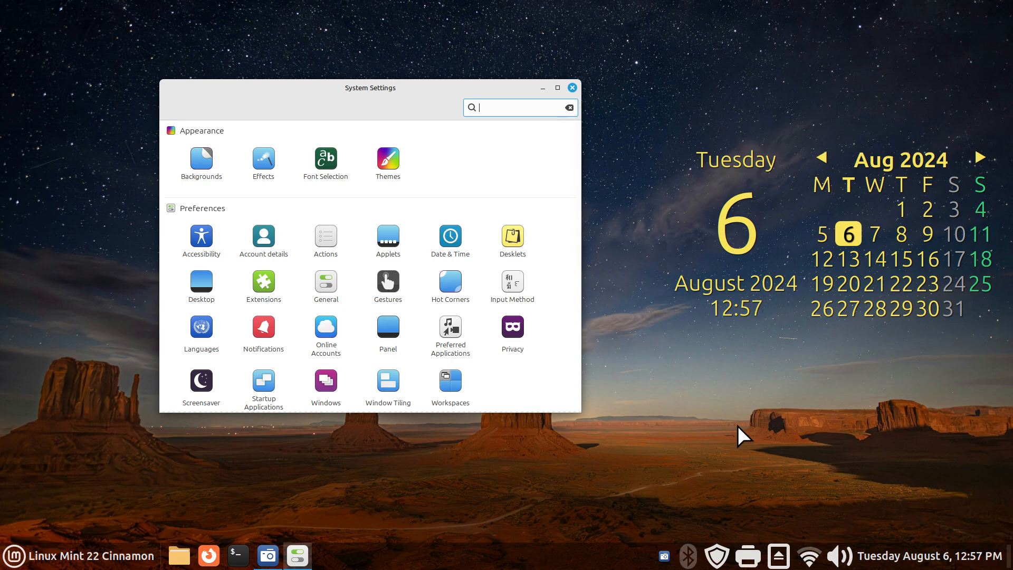
scroll(down, 3)
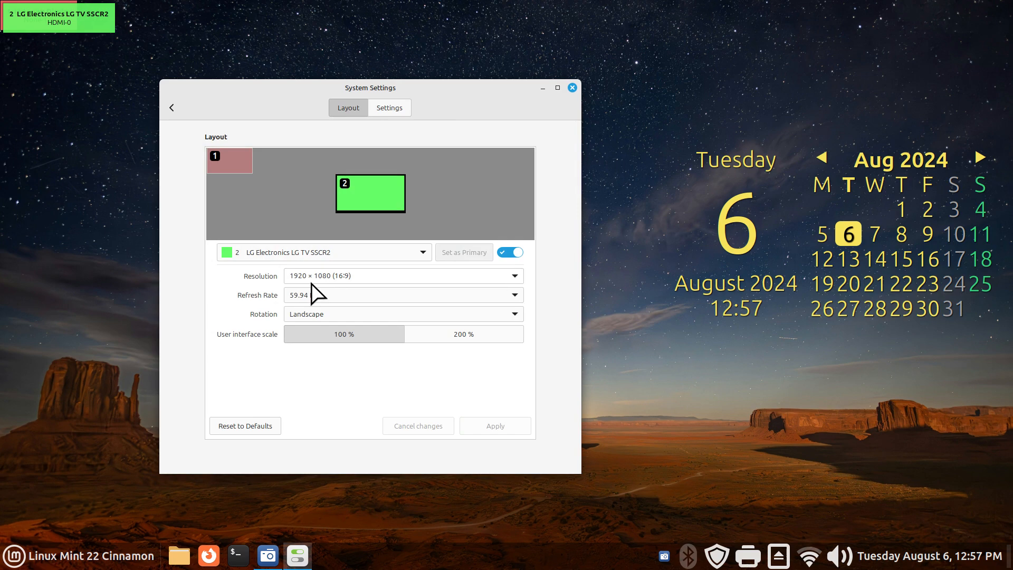
click(571, 87)
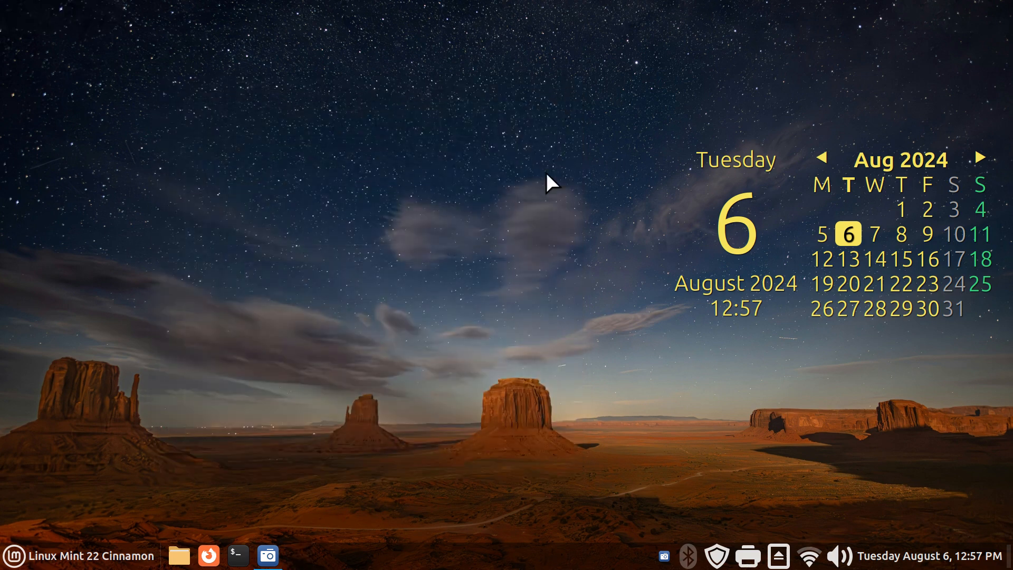
mouse_move(590, 12)
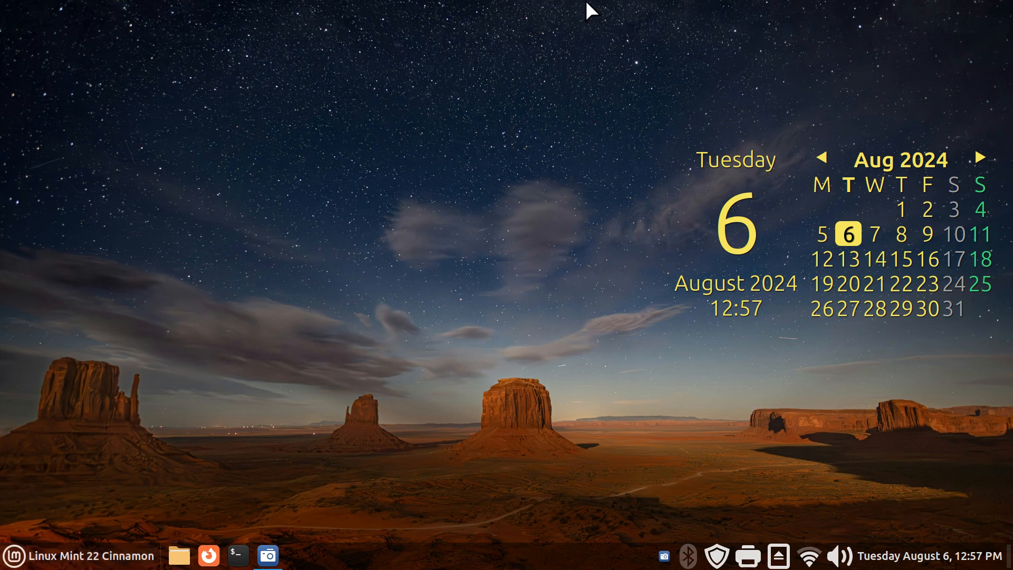
mouse_move(179, 555)
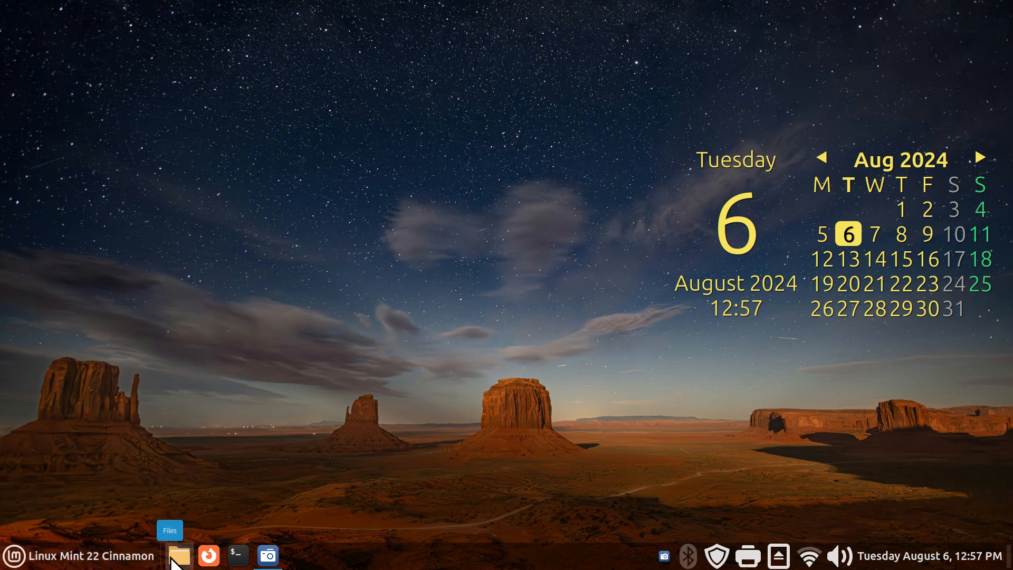
Open Pictures in Nemo and resize thumbnails to largest, then medium
click(178, 555)
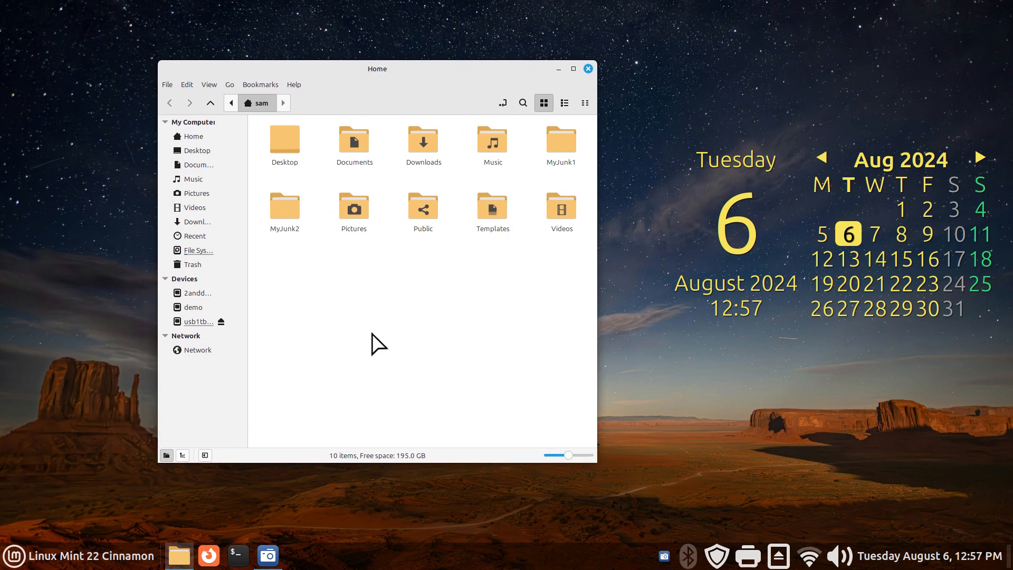
double_click(354, 208)
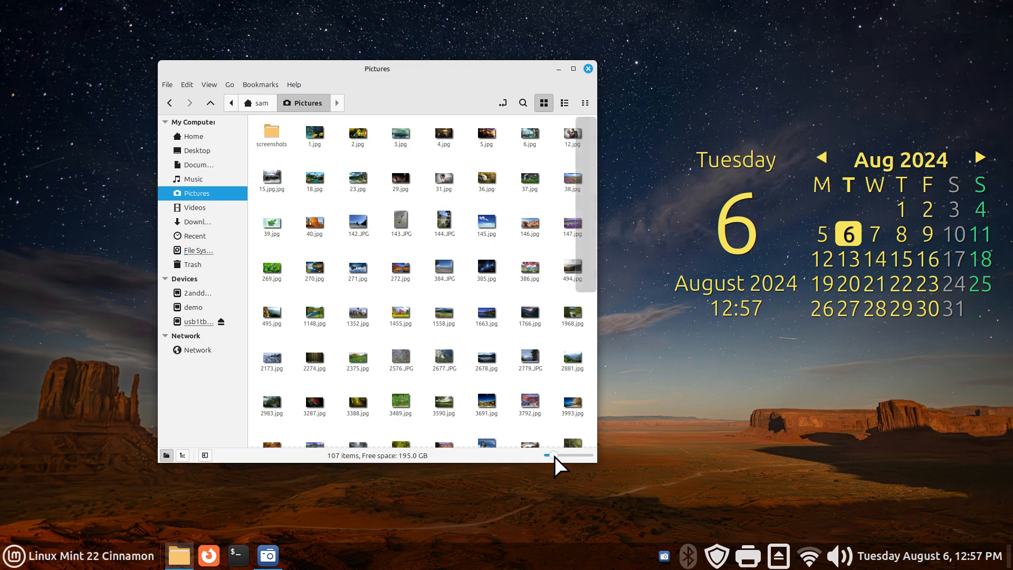
drag(548, 456, 585, 455)
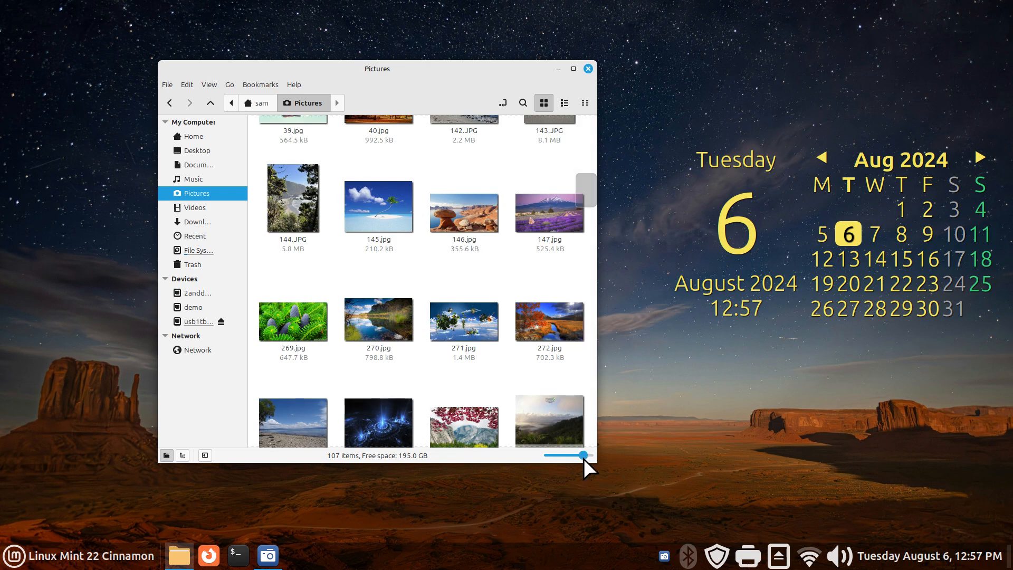
drag(582, 455, 553, 455)
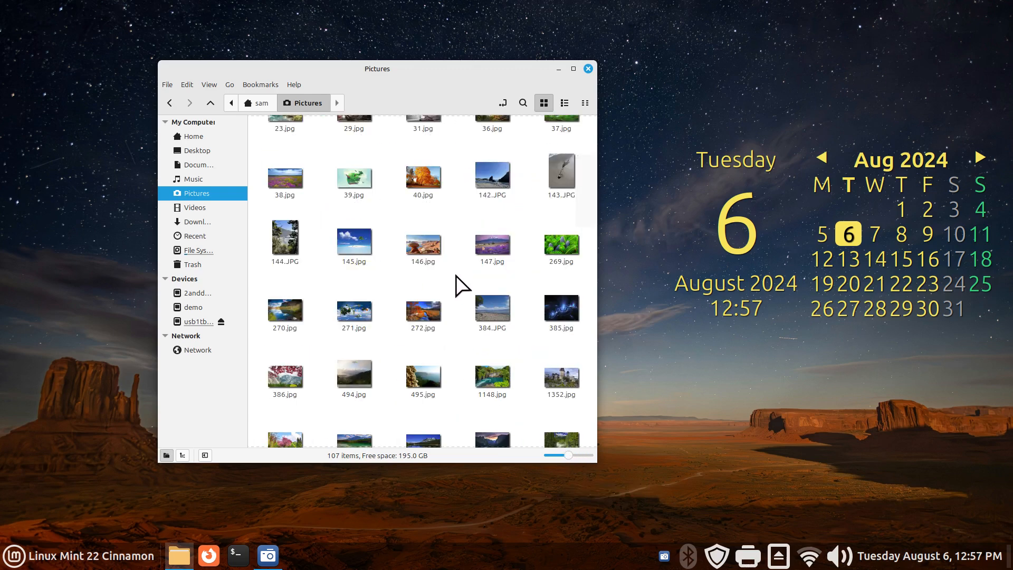
Scroll through the Pictures thumbnails to check the wide scrollbar
scroll(down, 3)
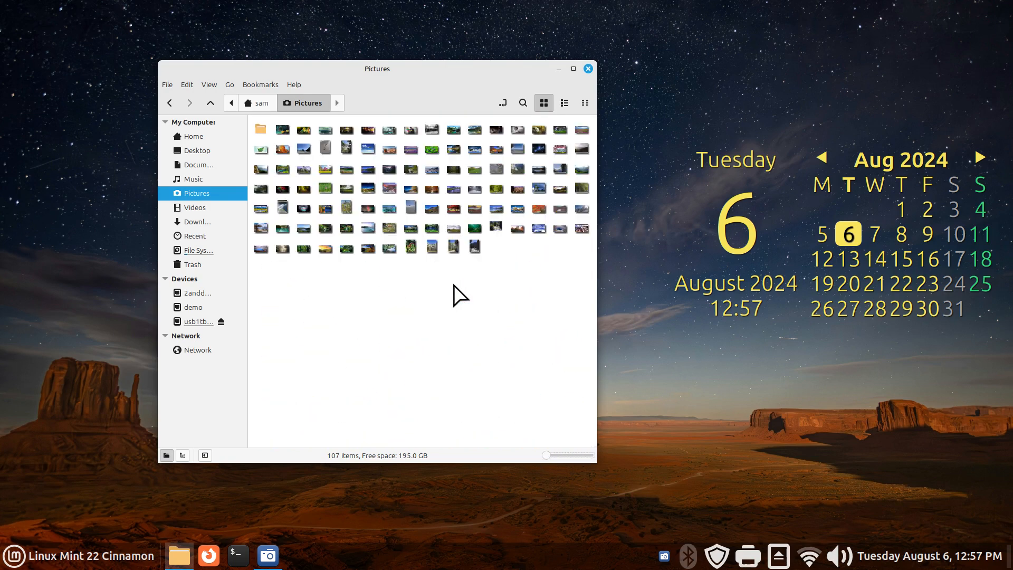
scroll(down, 3)
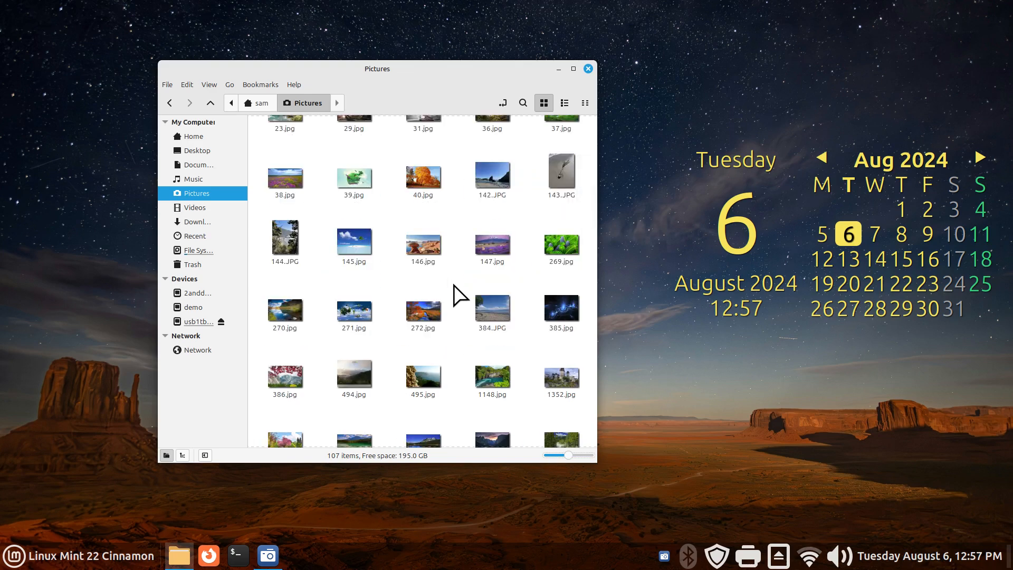
scroll(down, 3)
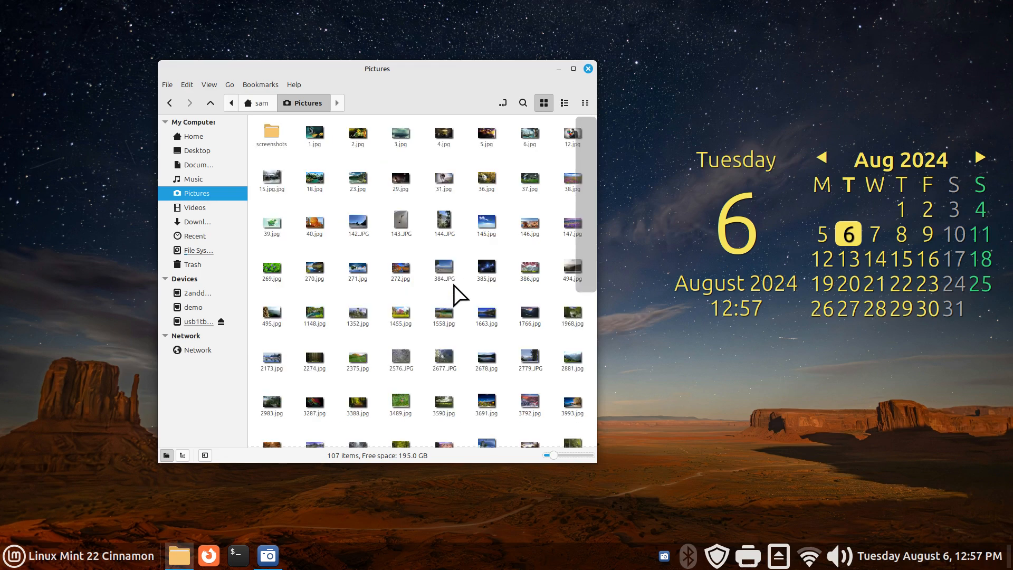
scroll(down, 3)
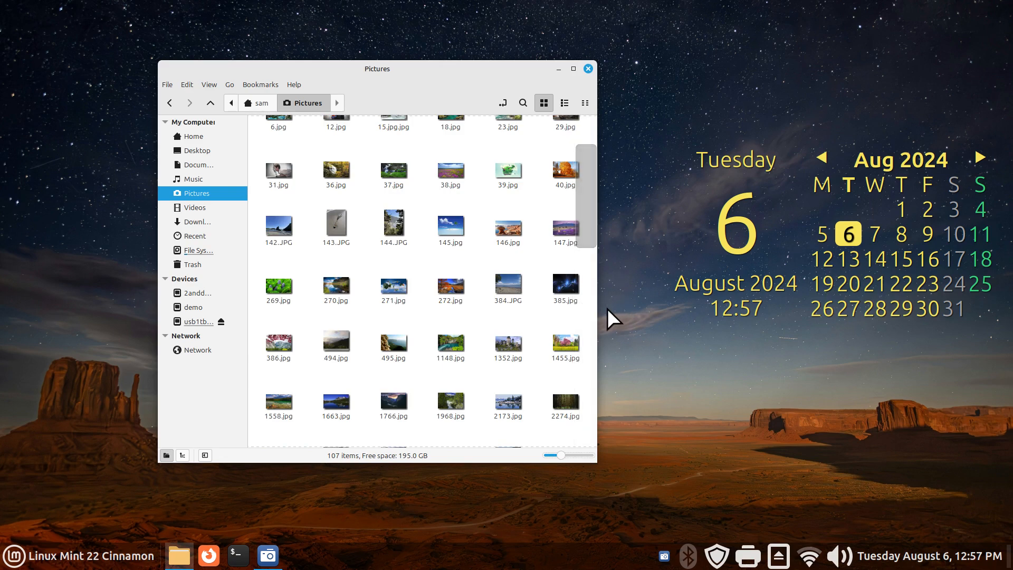
mouse_move(436, 472)
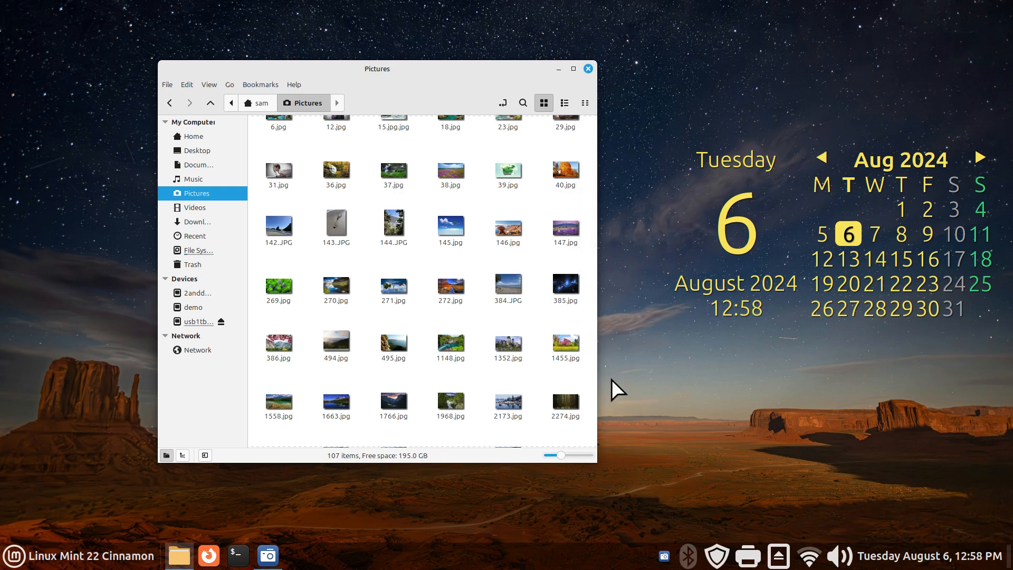
mouse_move(627, 383)
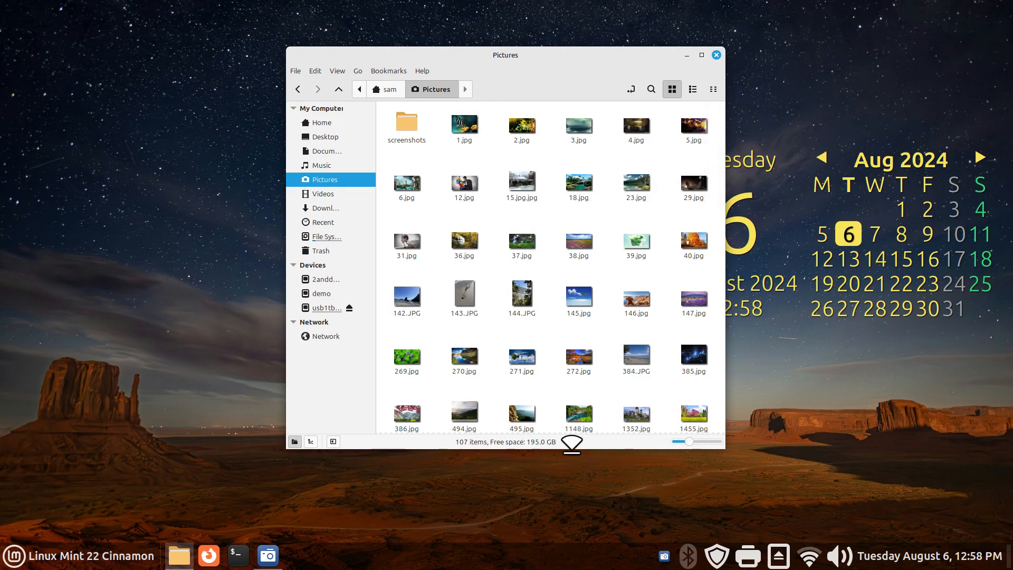
mouse_move(568, 479)
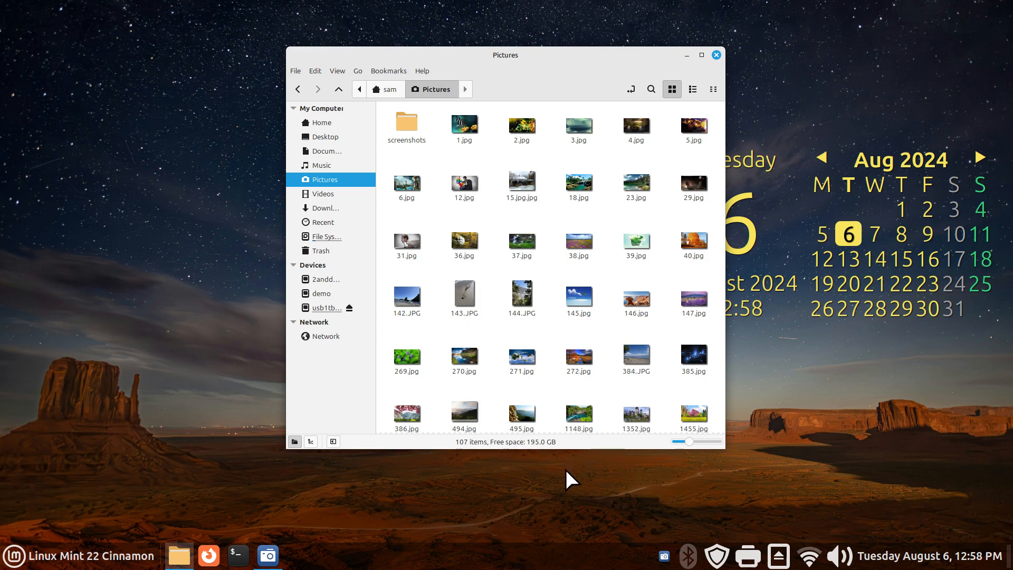
mouse_move(567, 483)
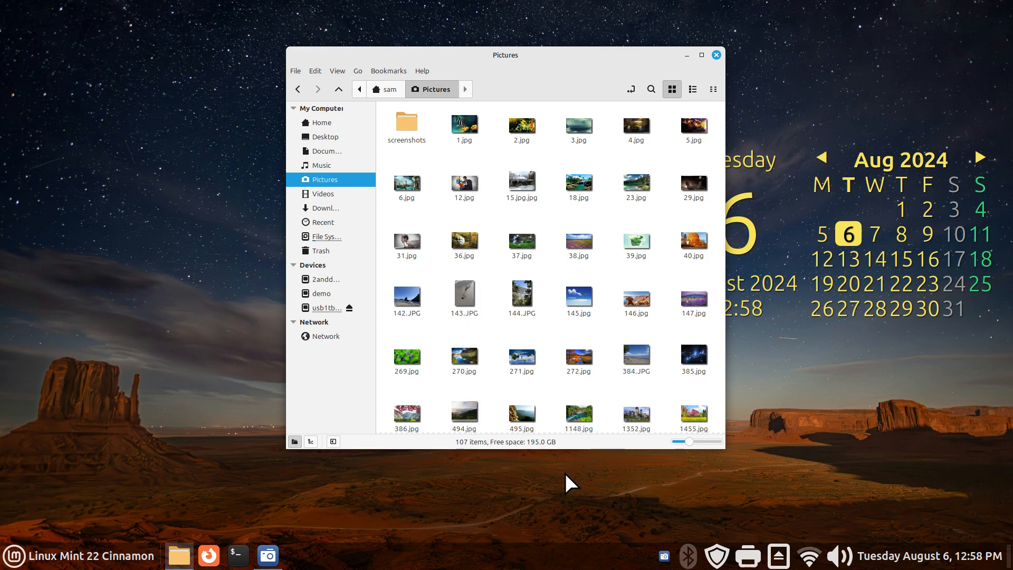
mouse_move(365, 487)
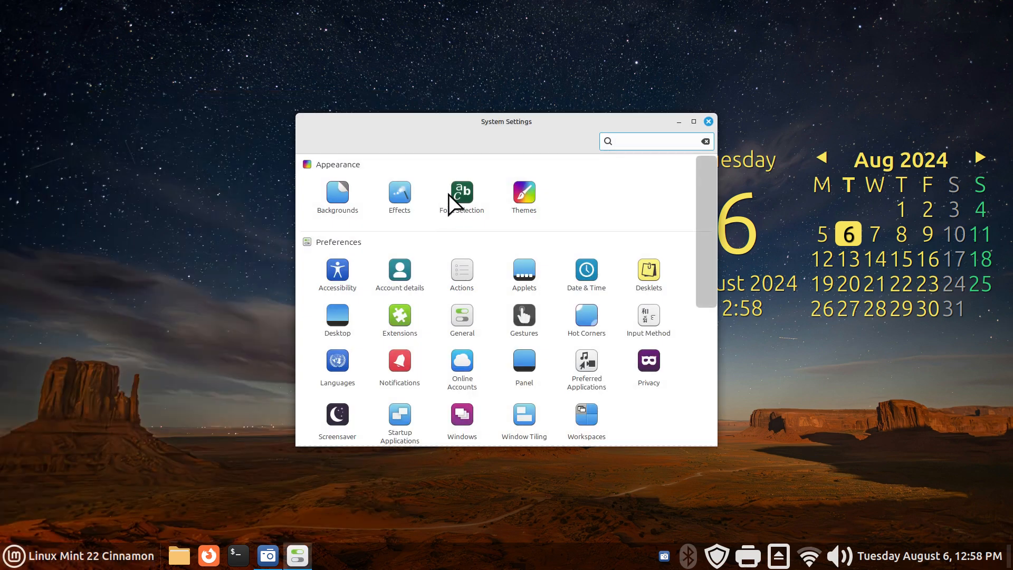
Put the Windows titlebar buttons layout back on Right and show the Behavior tab
scroll(down, 3)
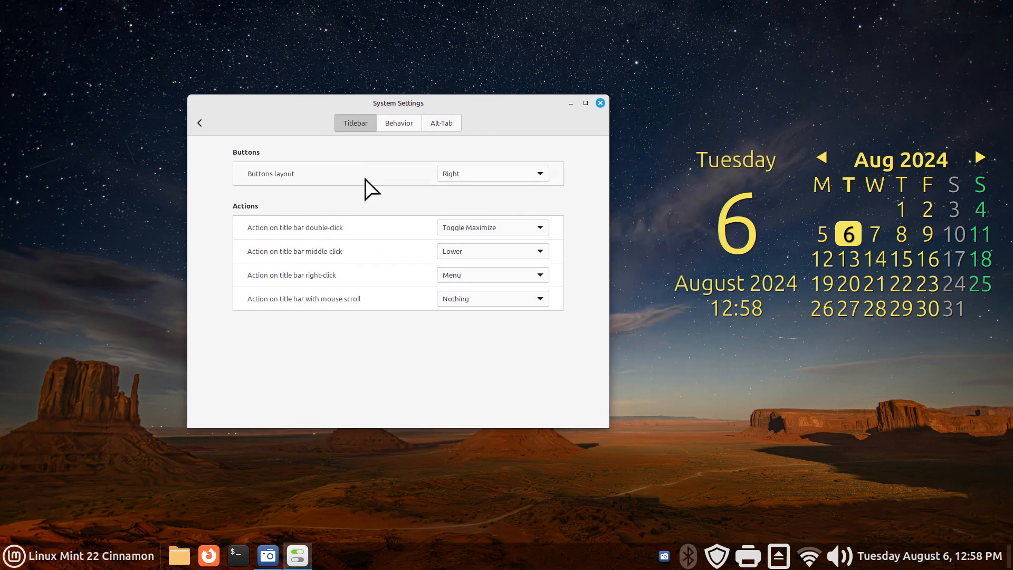
mouse_move(610, 119)
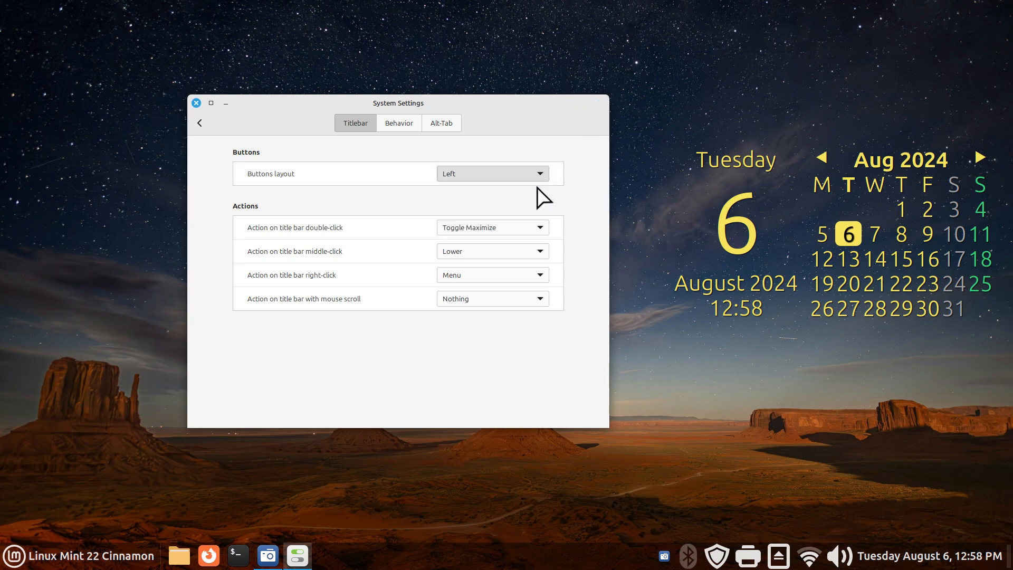
click(492, 173)
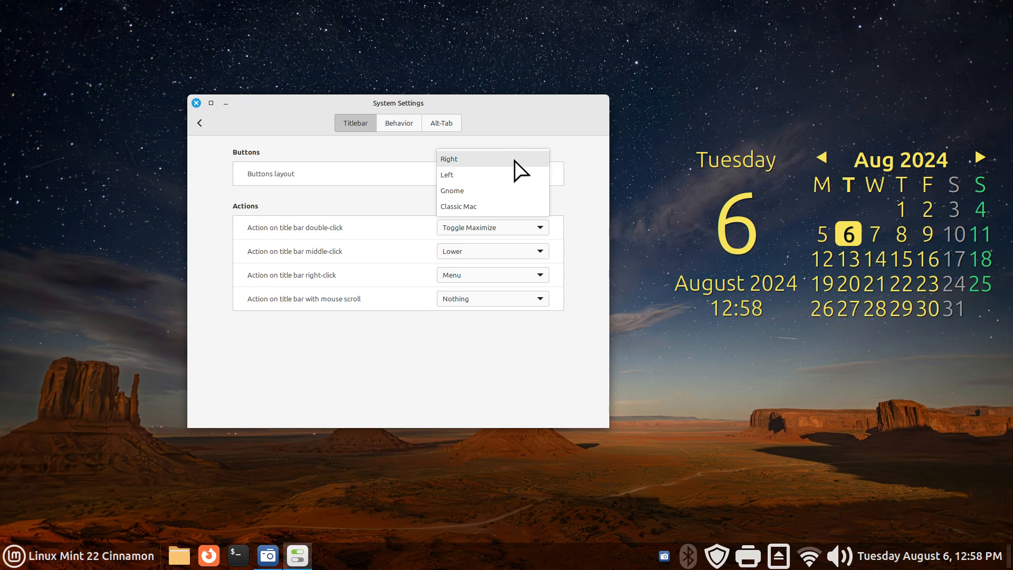
click(466, 158)
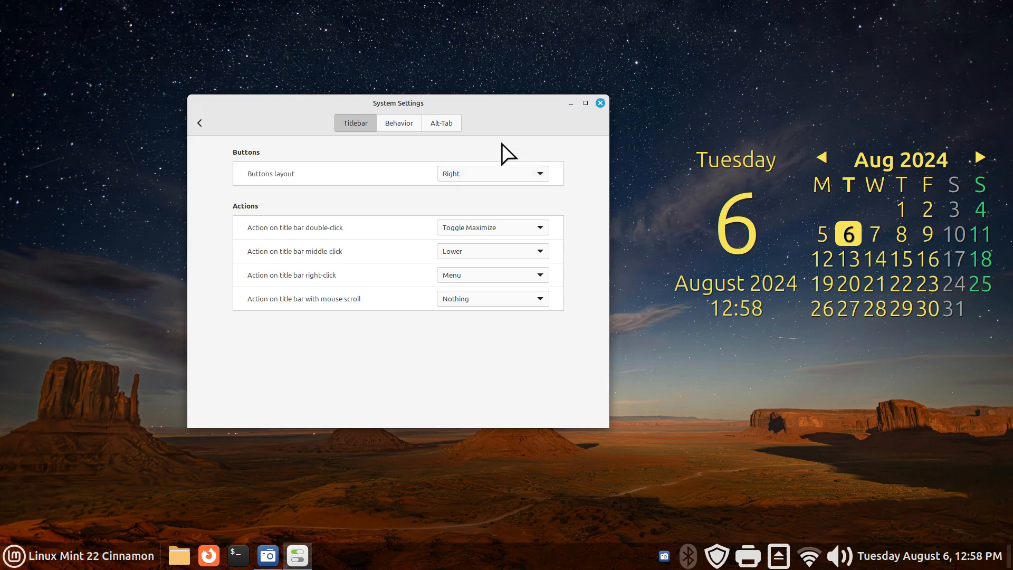
click(399, 123)
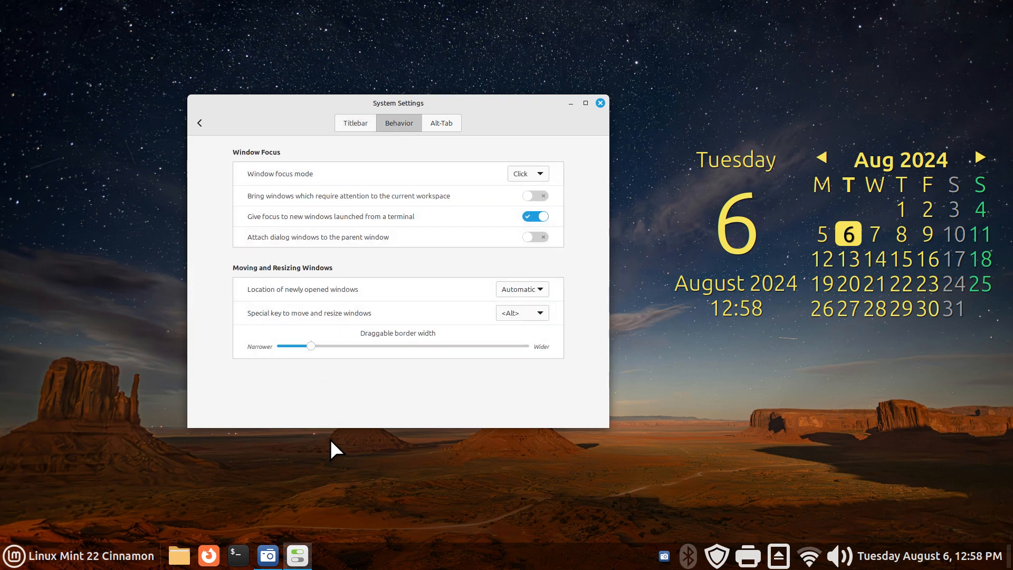
mouse_move(578, 418)
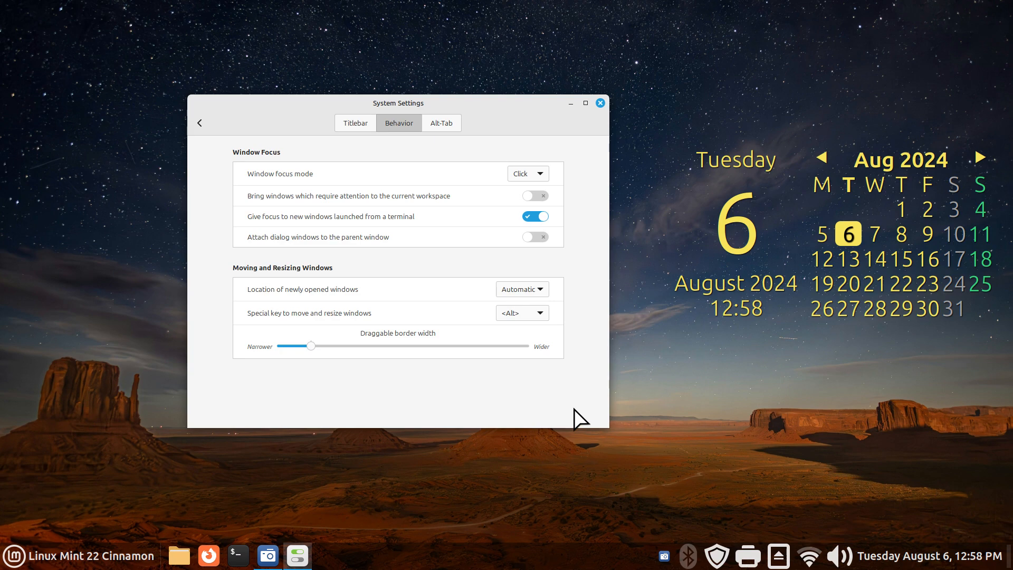
mouse_move(403, 402)
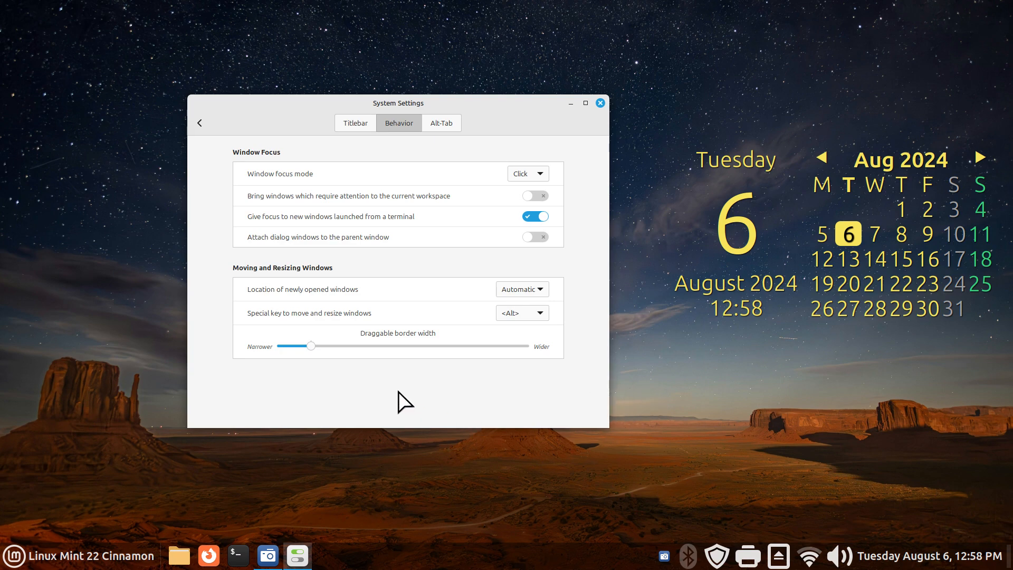
Push Draggable border width from narrowest to maximum Wider, then close System Settings
drag(312, 345, 316, 346)
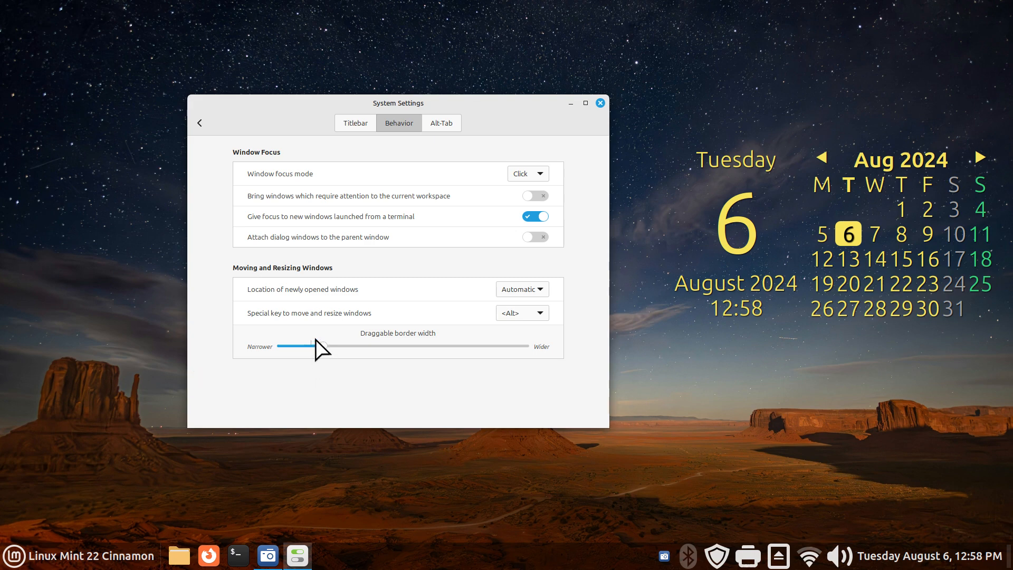
drag(304, 345, 310, 345)
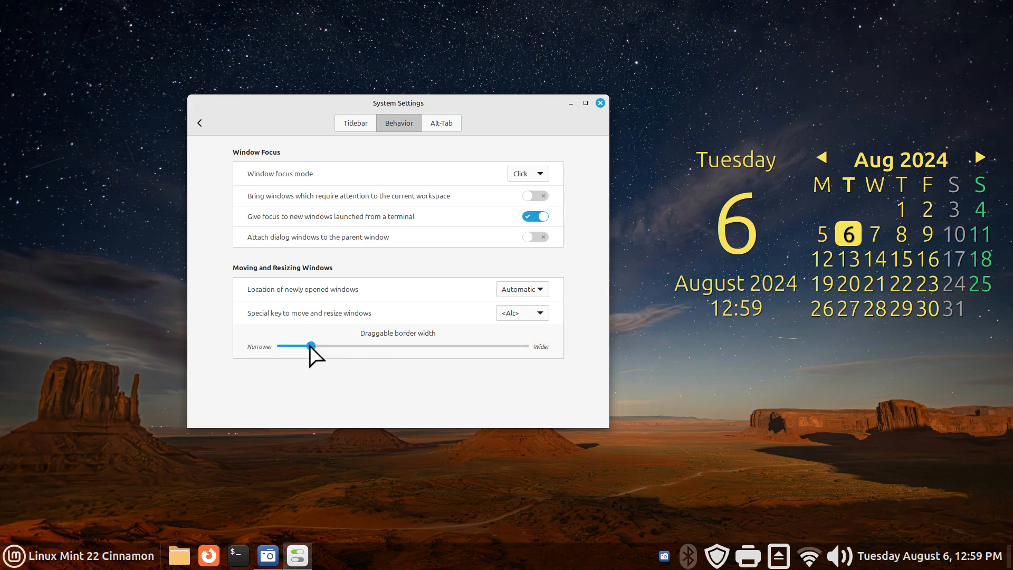
drag(312, 346, 279, 346)
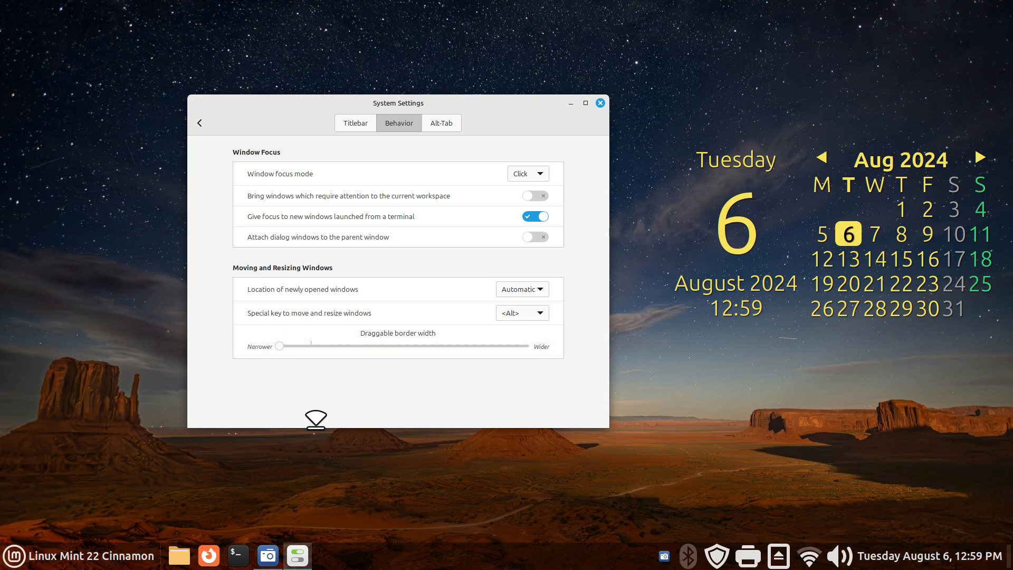
mouse_move(326, 443)
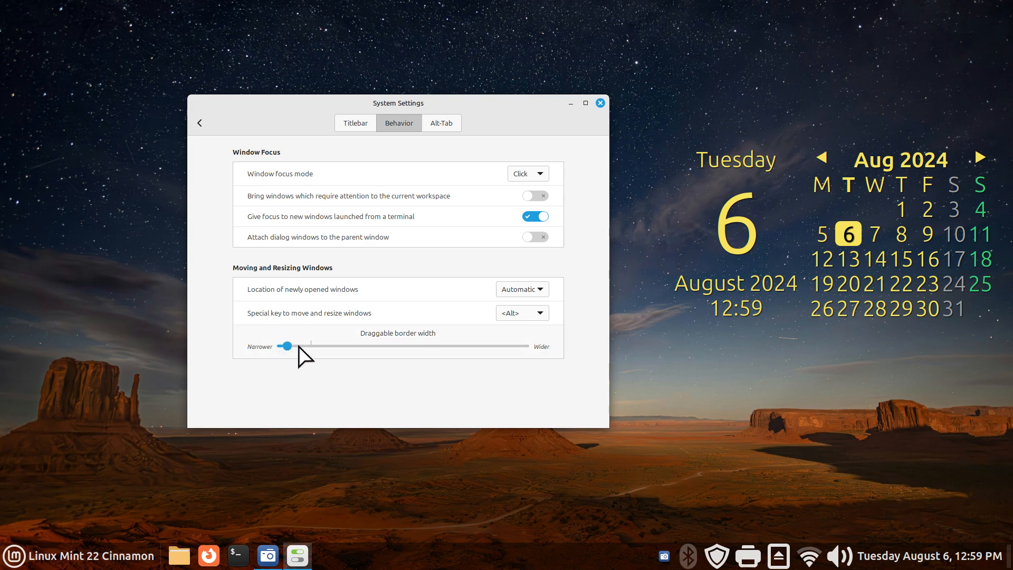
drag(287, 345, 527, 345)
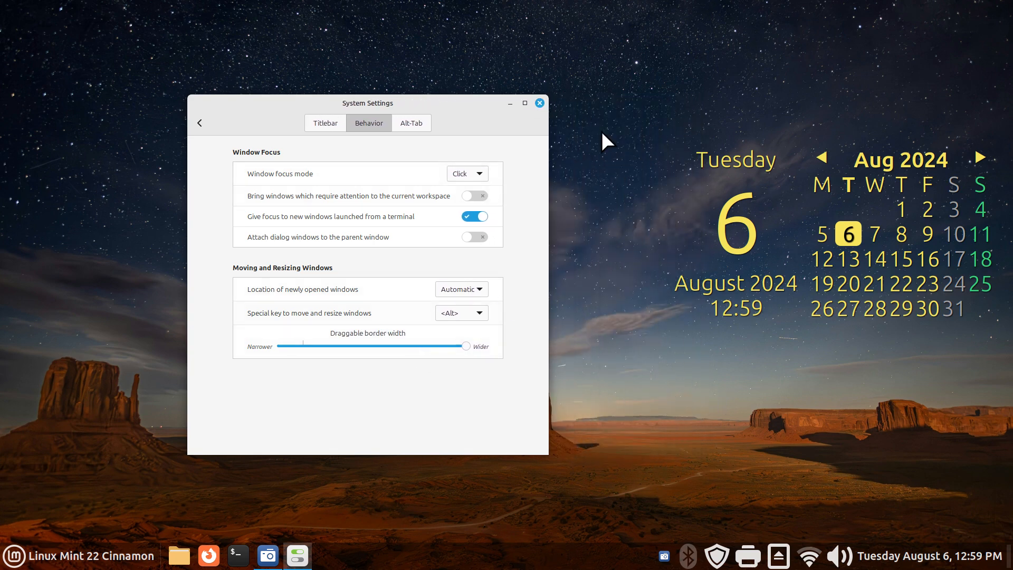
click(538, 102)
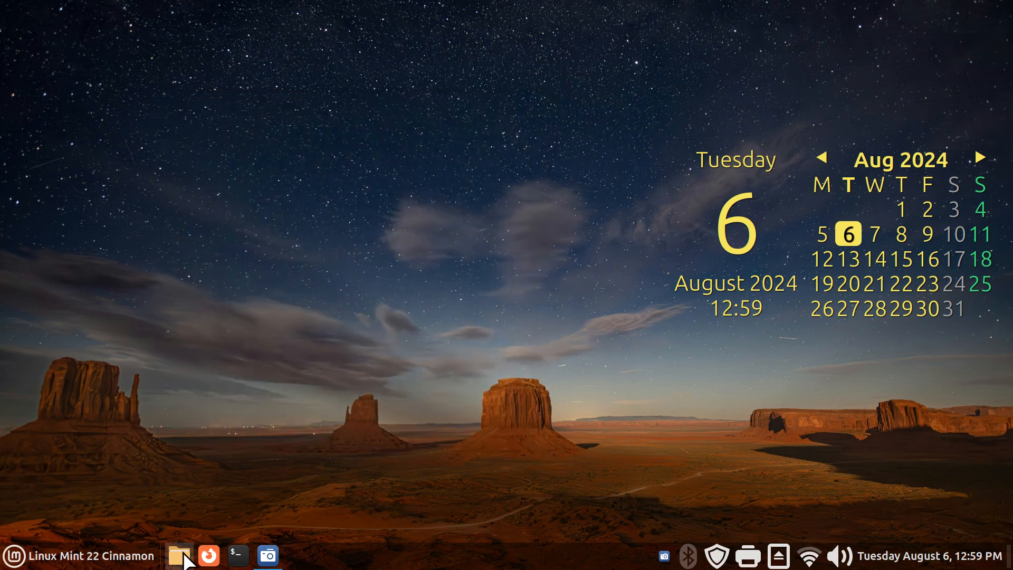
click(179, 555)
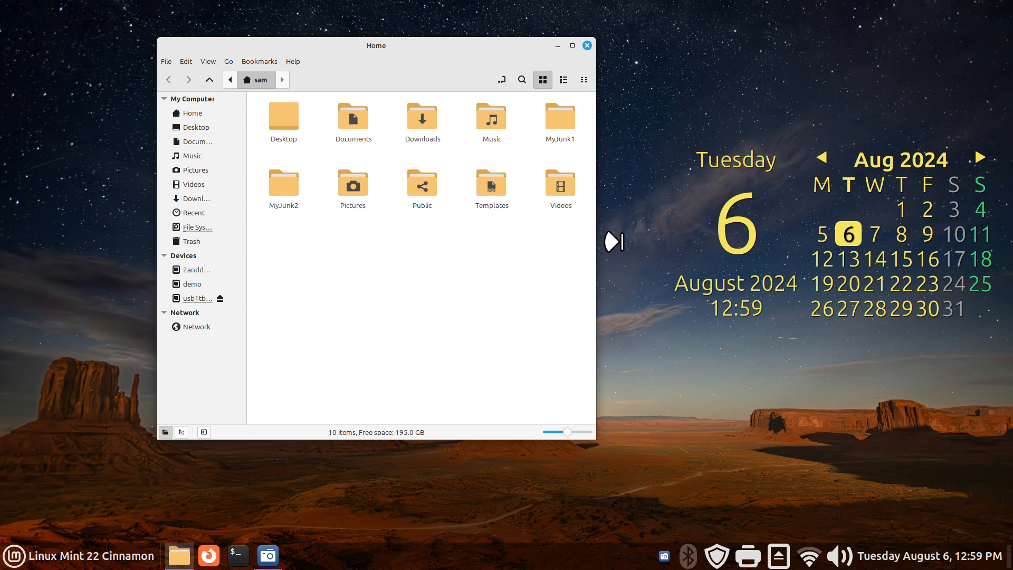
mouse_move(636, 252)
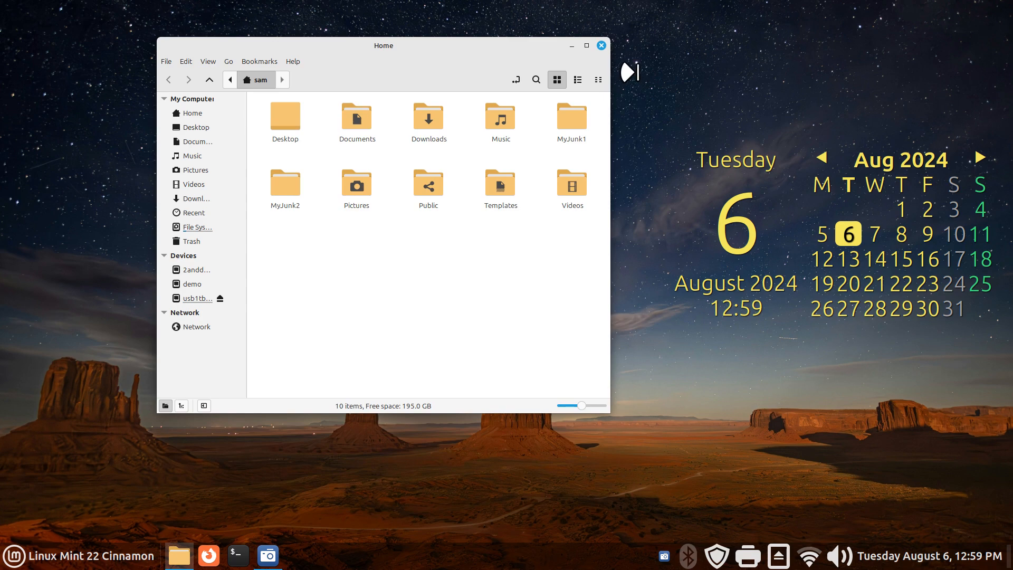
click(601, 45)
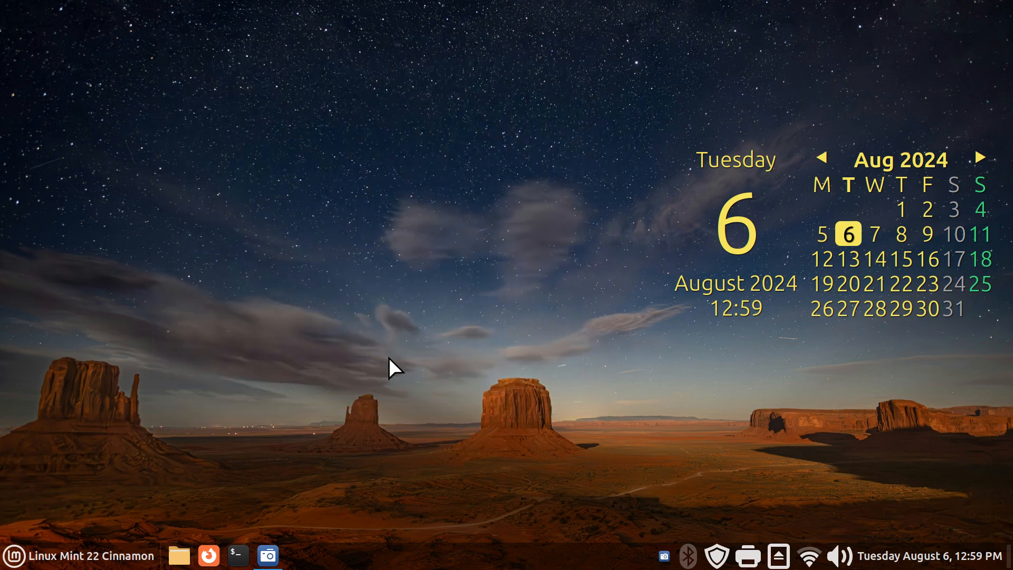